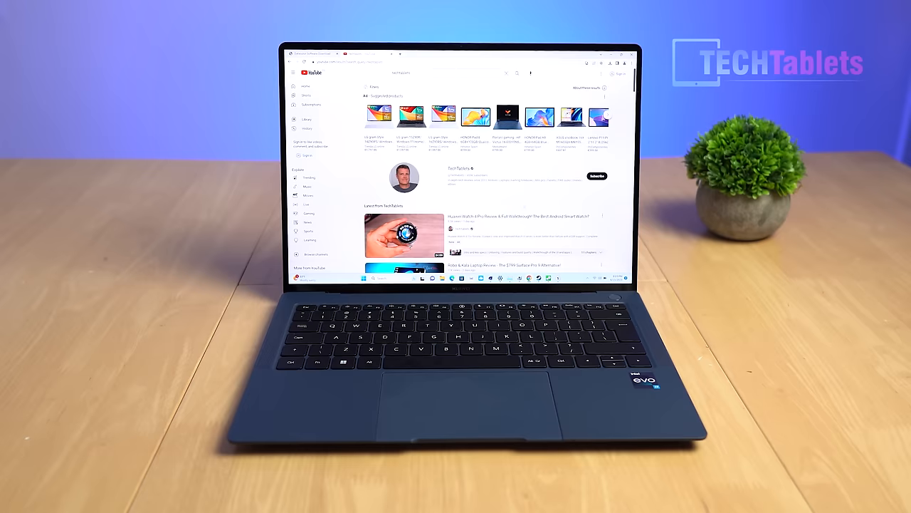
# Compare the display's colour gamut against the NTSC and AdobeRGB references
pyautogui.scroll(-3)
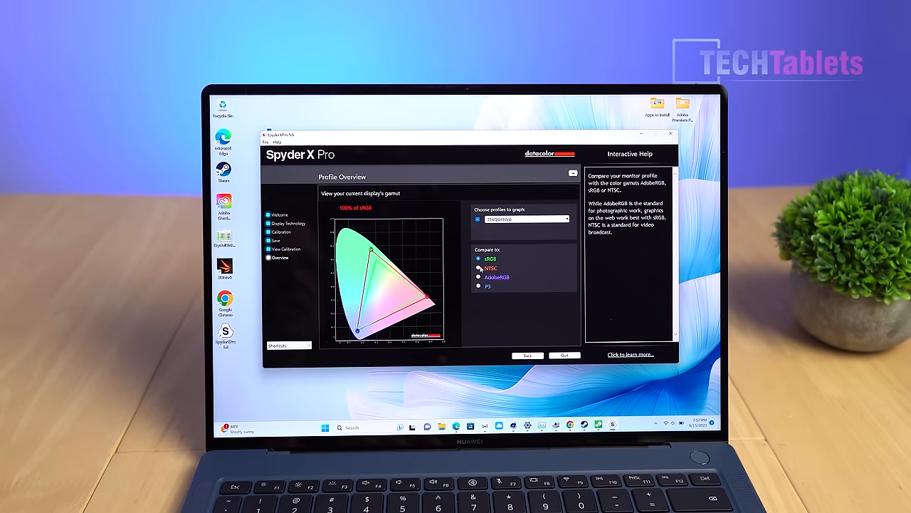
pyautogui.click(478, 268)
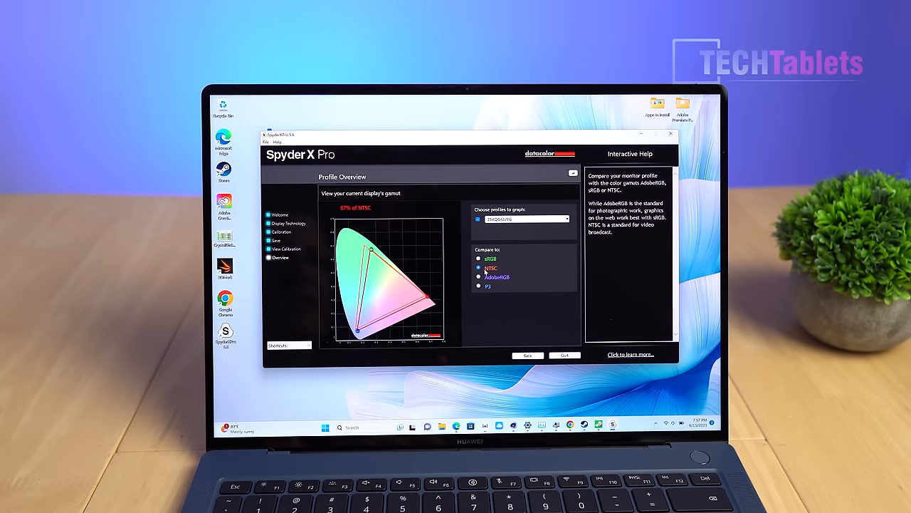
pyautogui.click(477, 276)
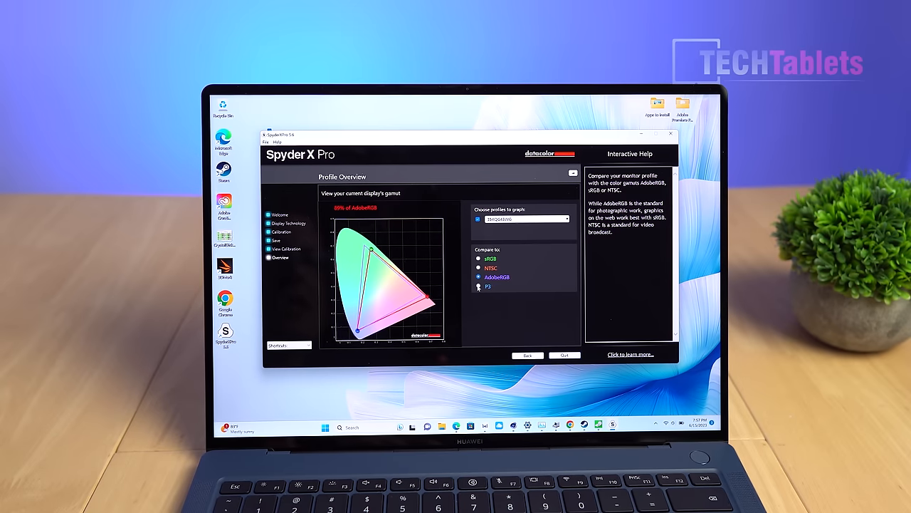
pyautogui.click(477, 286)
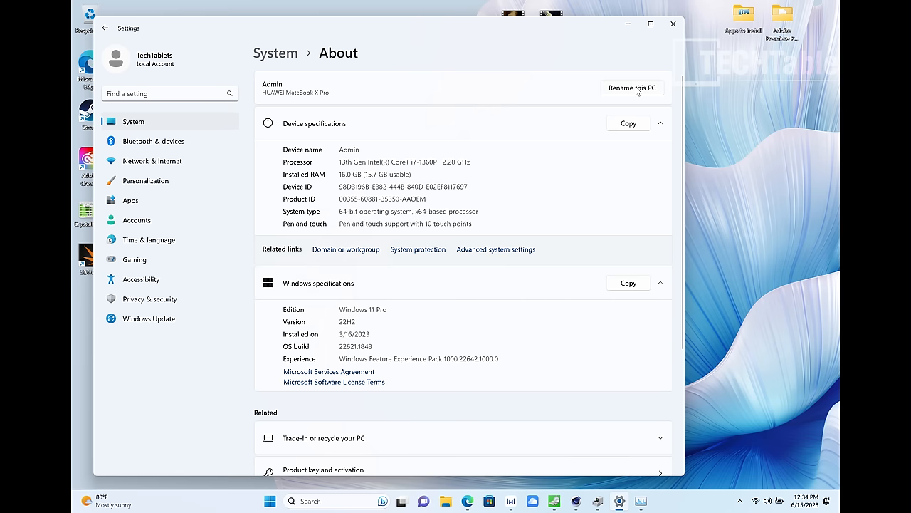
# Show the Settings About page full screen and bring it back from the taskbar
pyautogui.click(650, 22)
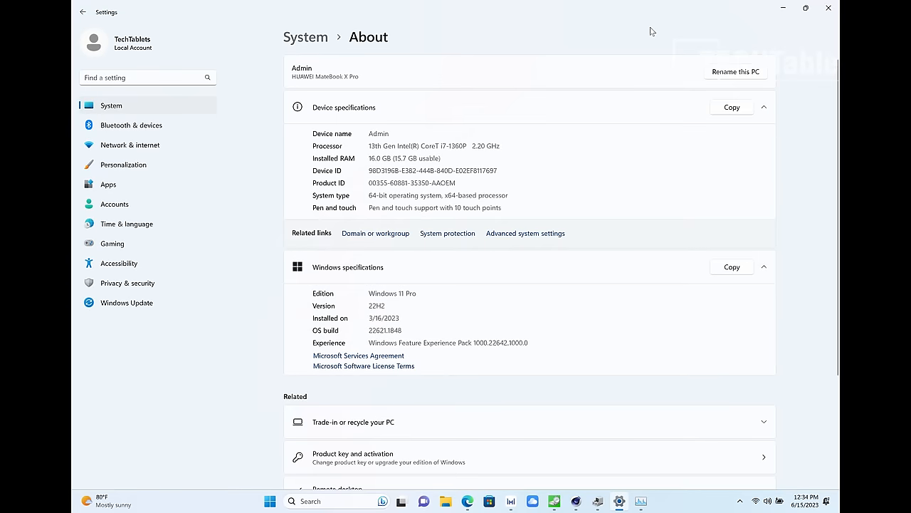
pyautogui.moveTo(413, 290)
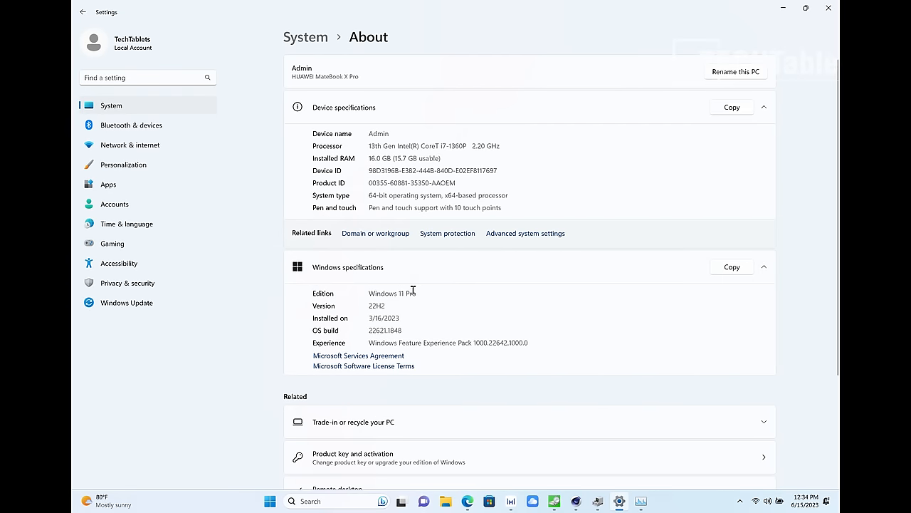
pyautogui.moveTo(467, 155)
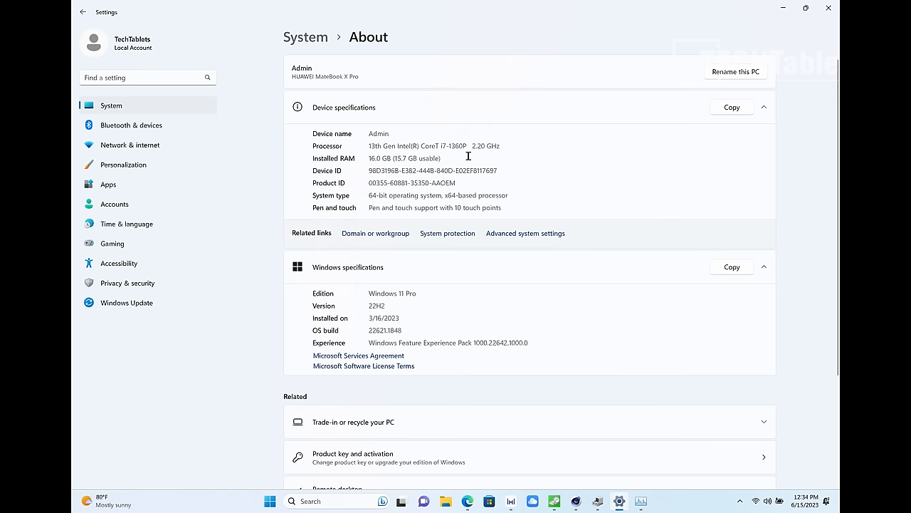
pyautogui.moveTo(526, 206)
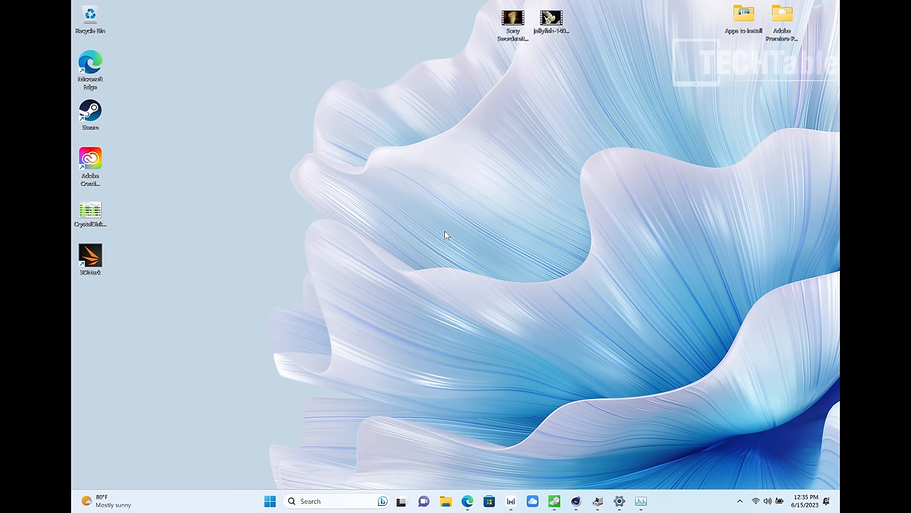
pyautogui.moveTo(606, 465)
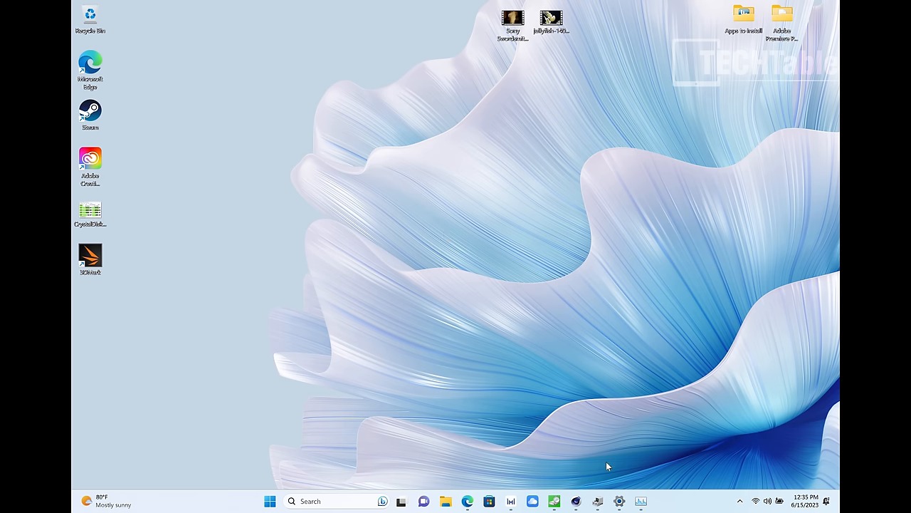
pyautogui.click(618, 502)
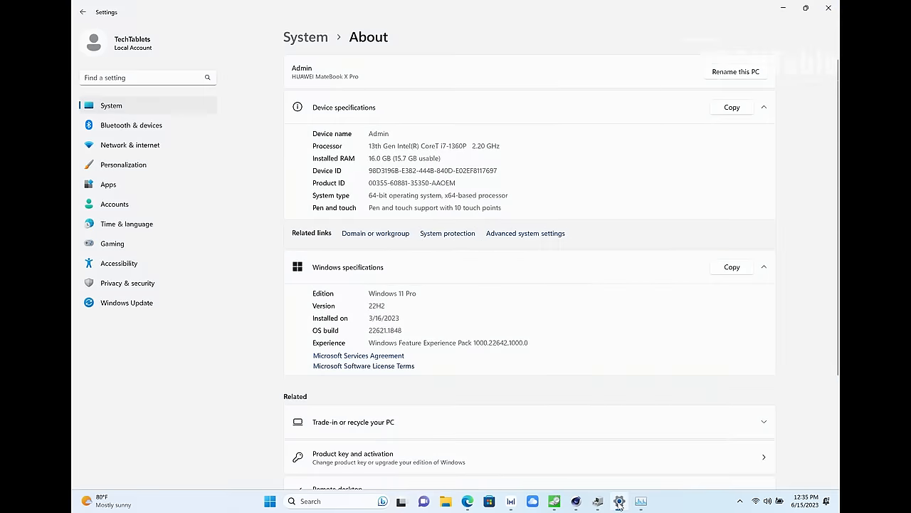
pyautogui.moveTo(638, 502)
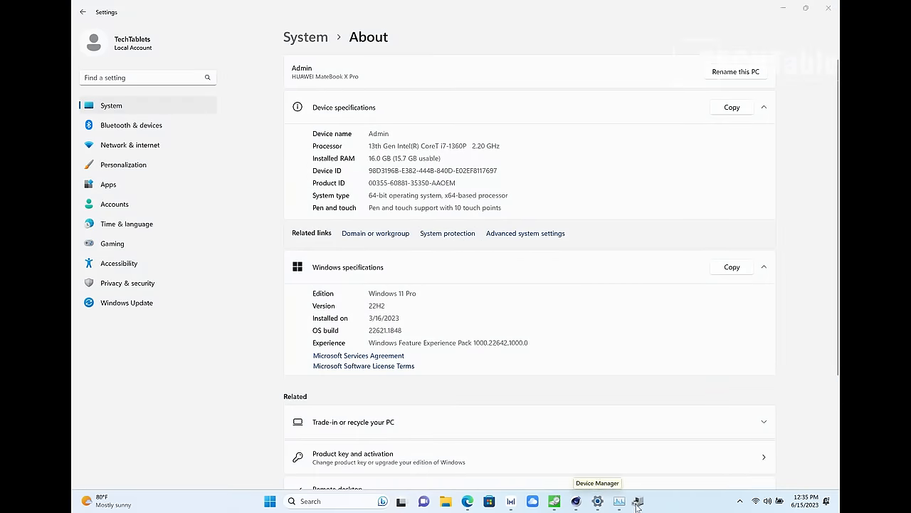
pyautogui.click(619, 502)
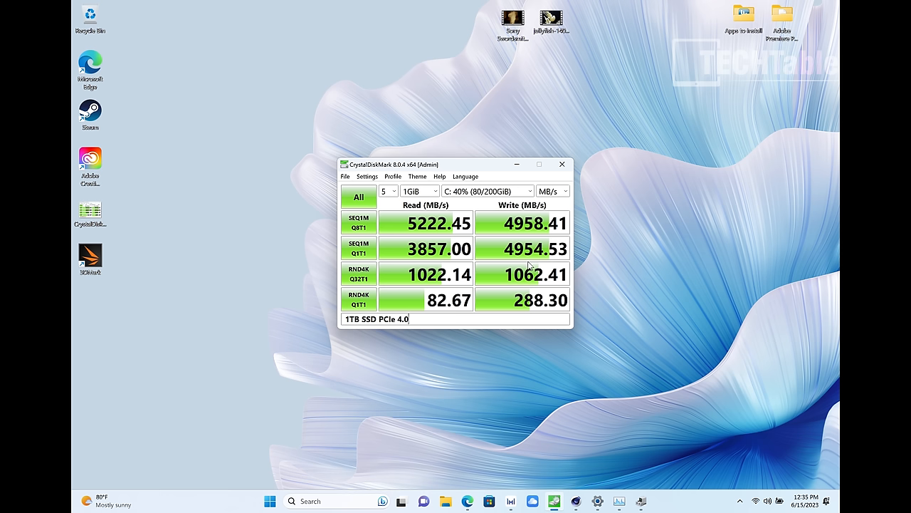
pyautogui.moveTo(577, 268)
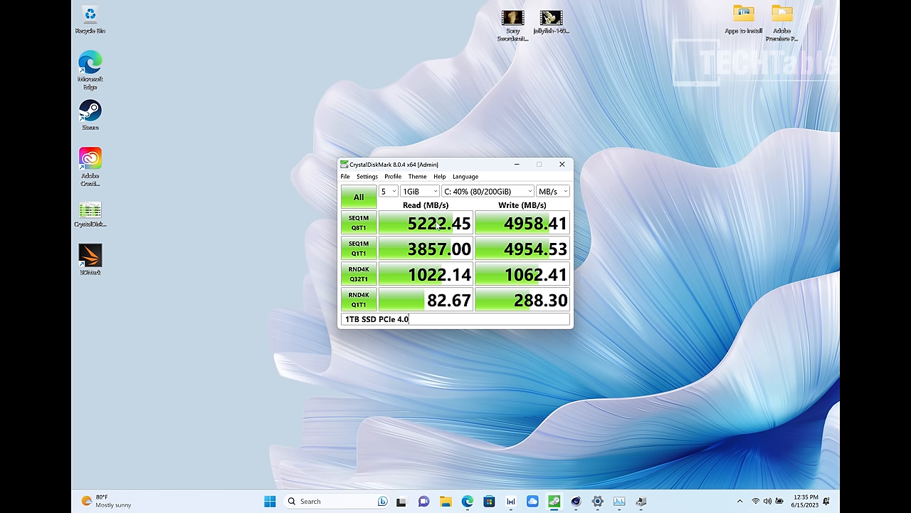
pyautogui.moveTo(510, 320)
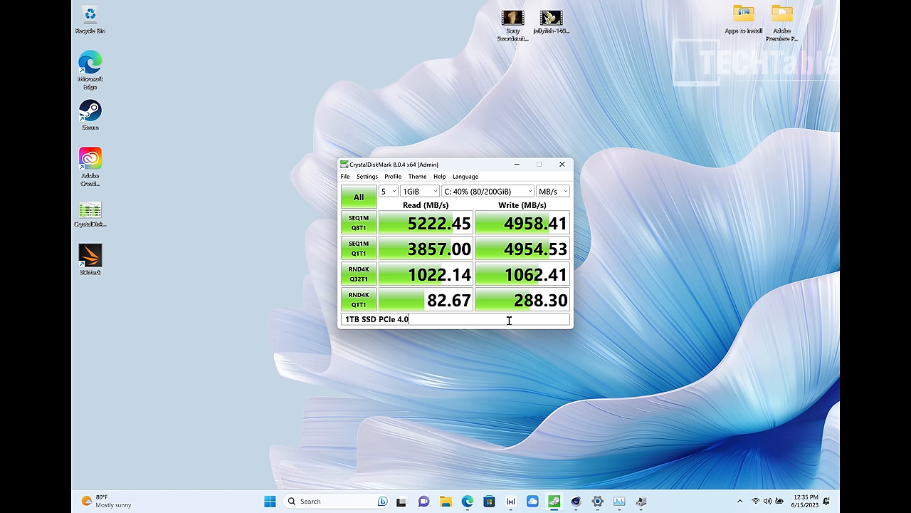
pyautogui.moveTo(419, 222)
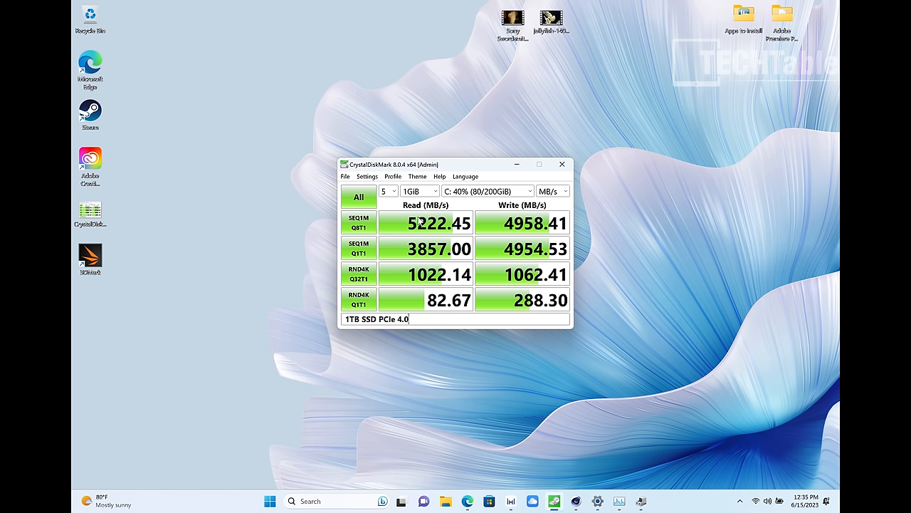
pyautogui.moveTo(430, 259)
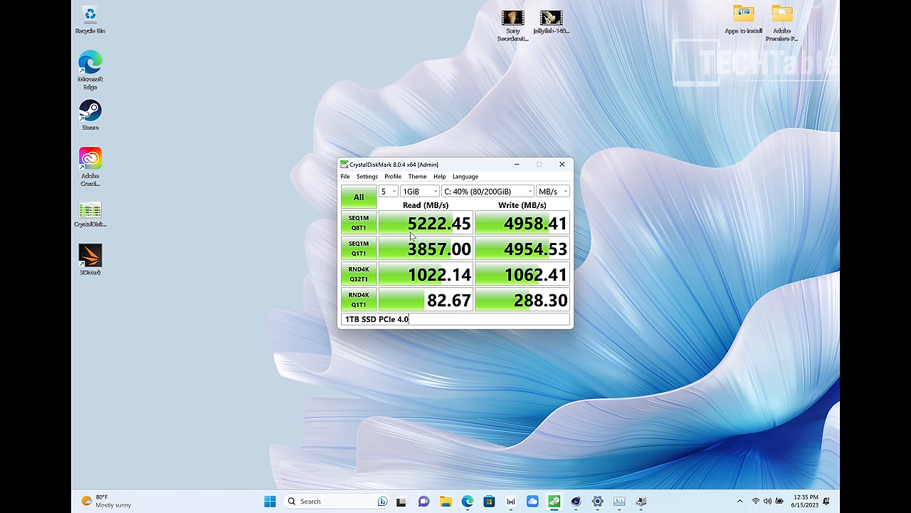
pyautogui.moveTo(542, 165)
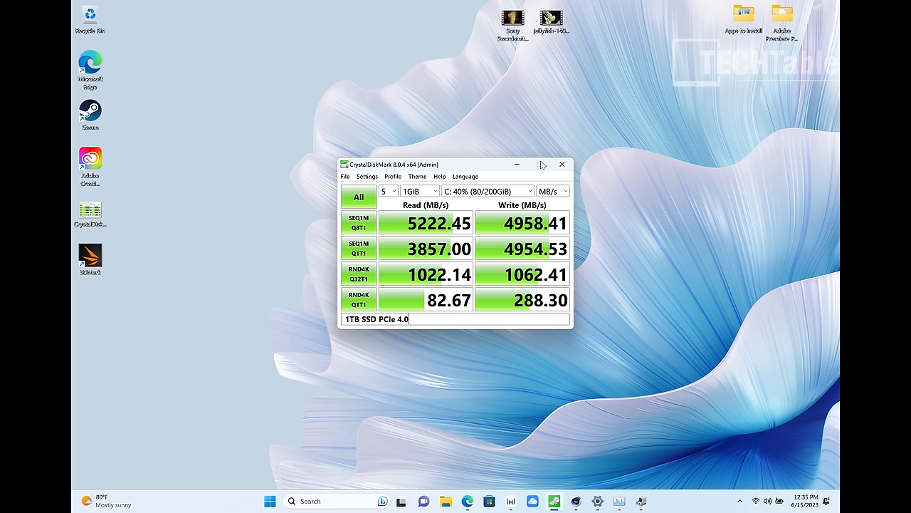
# In PC Manager Optimization, switch to Balanced mode and back to Performance mode
pyautogui.click(561, 165)
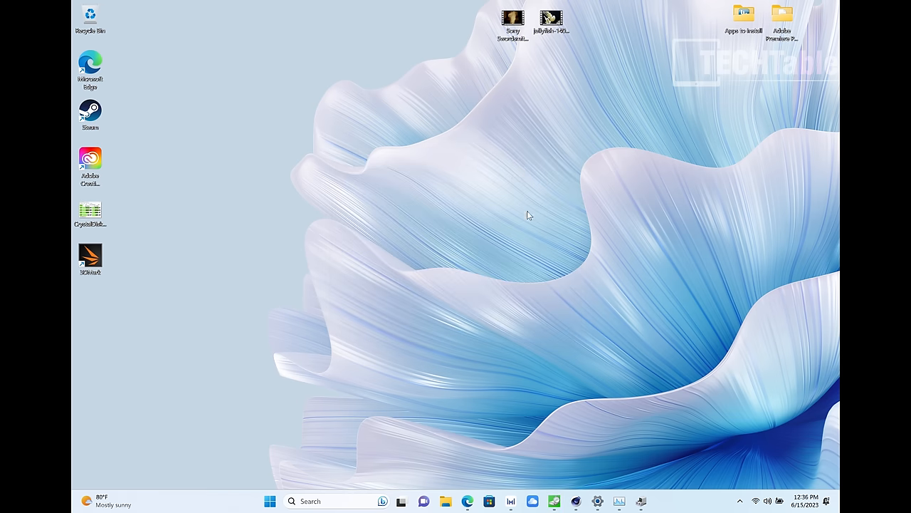
pyautogui.moveTo(518, 234)
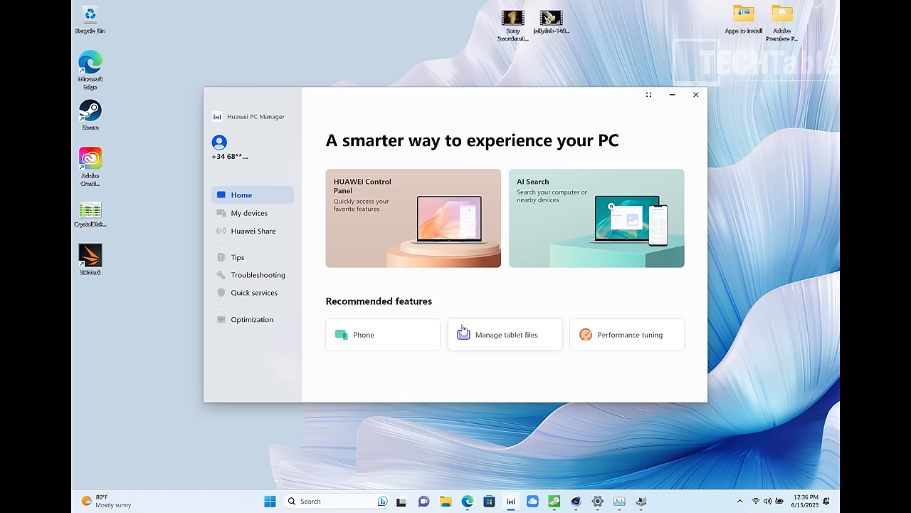
pyautogui.moveTo(262, 319)
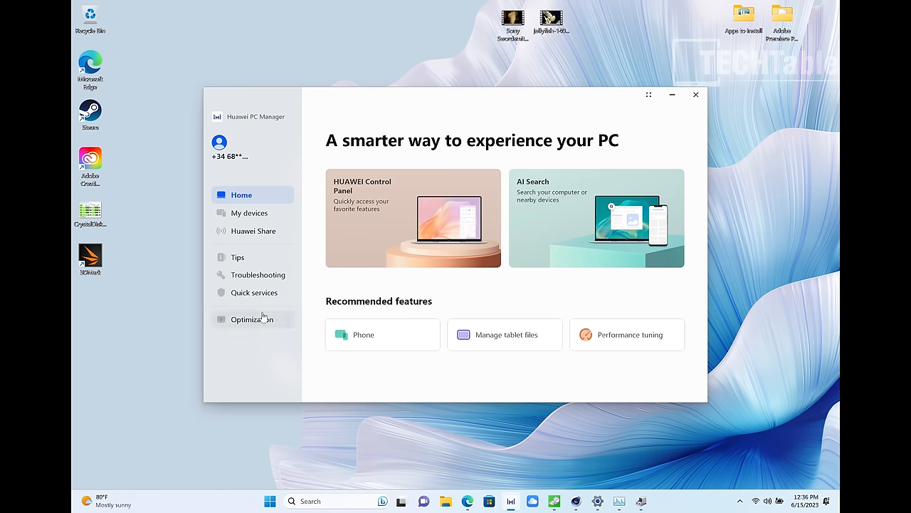
pyautogui.click(254, 319)
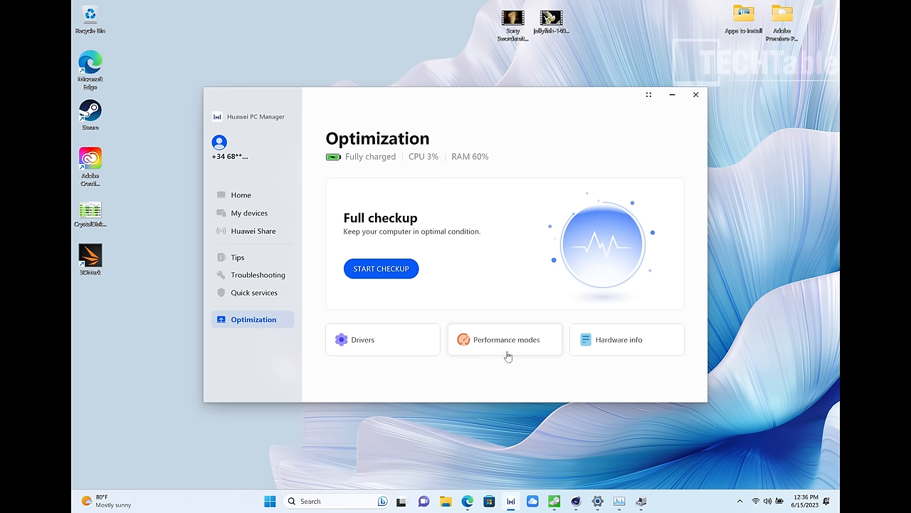
pyautogui.click(504, 339)
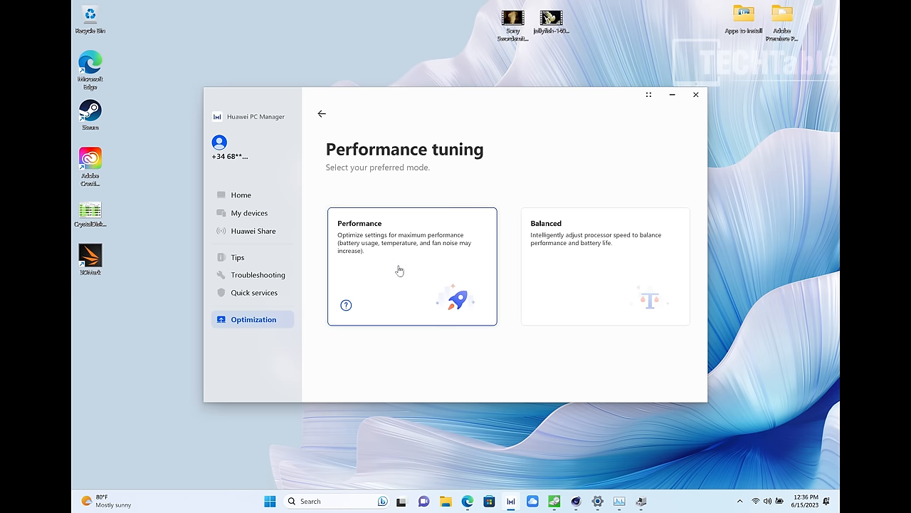
pyautogui.click(604, 266)
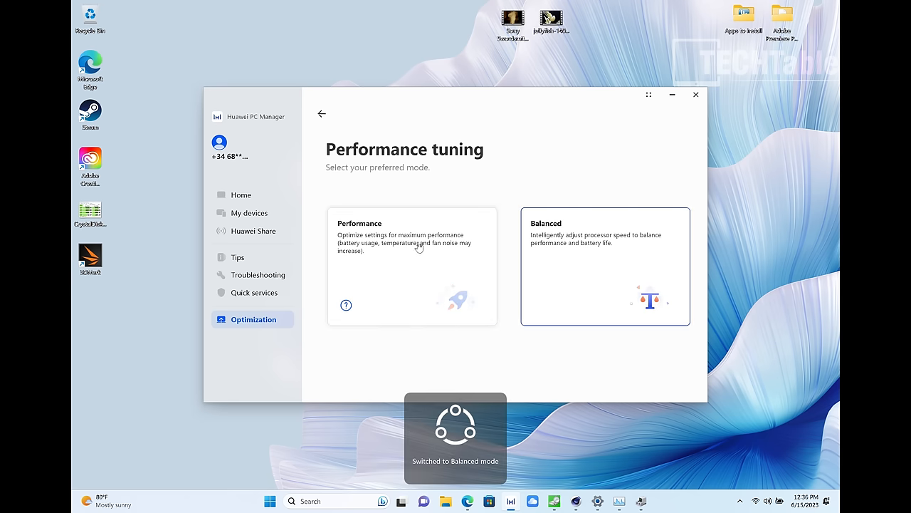
pyautogui.click(412, 266)
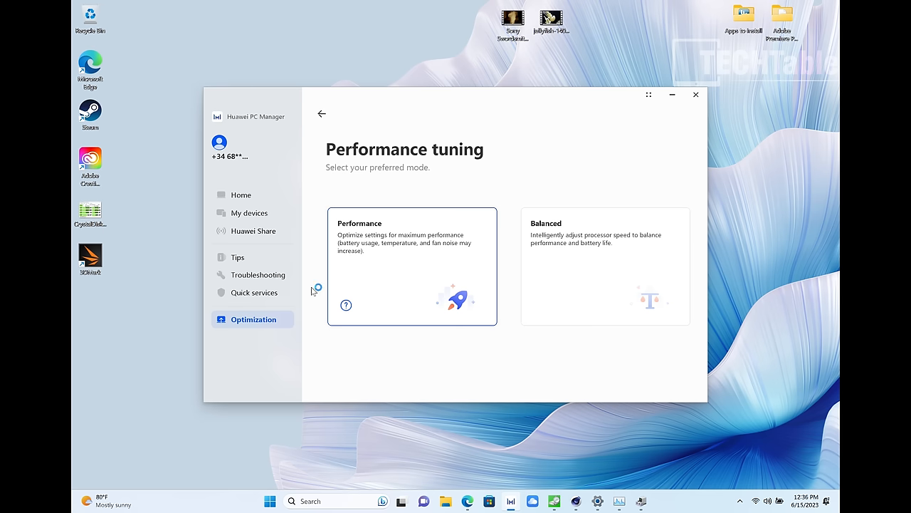
pyautogui.click(322, 114)
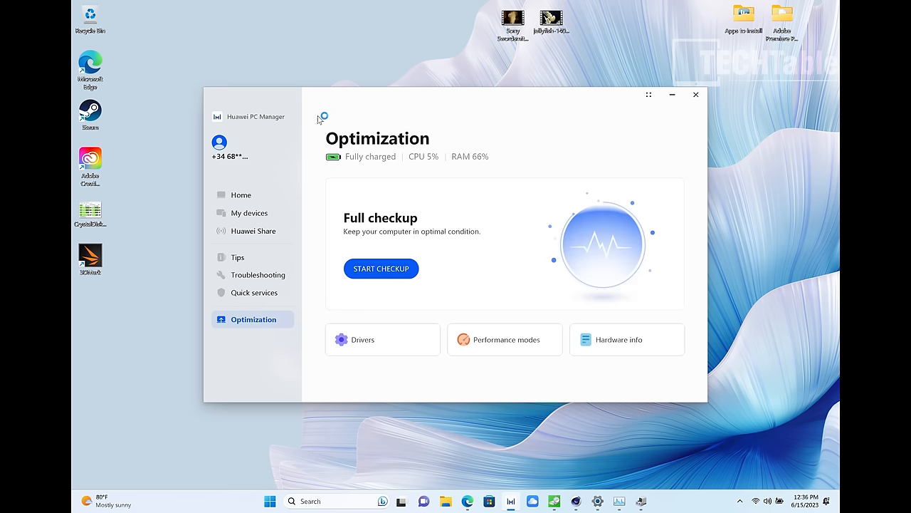
# Run the driver check, confirming all 21 drivers are up to date
pyautogui.click(363, 339)
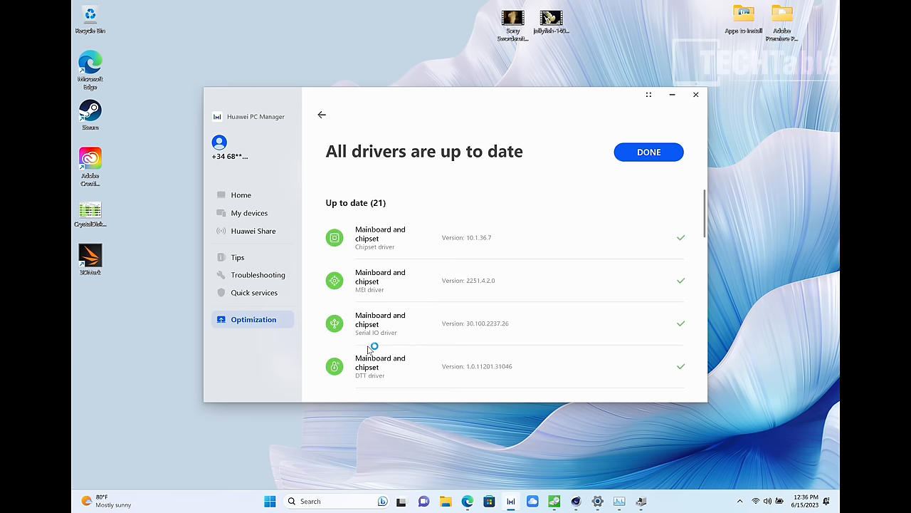
pyautogui.moveTo(501, 235)
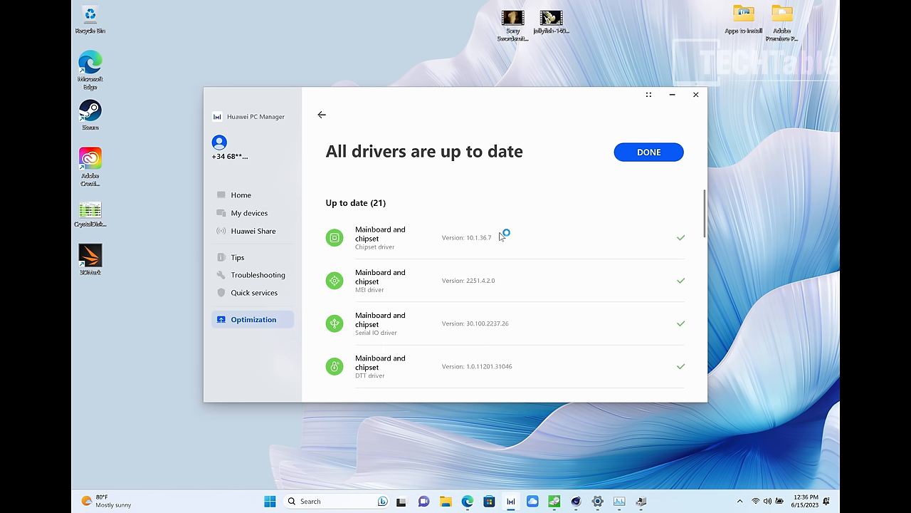
pyautogui.moveTo(563, 277)
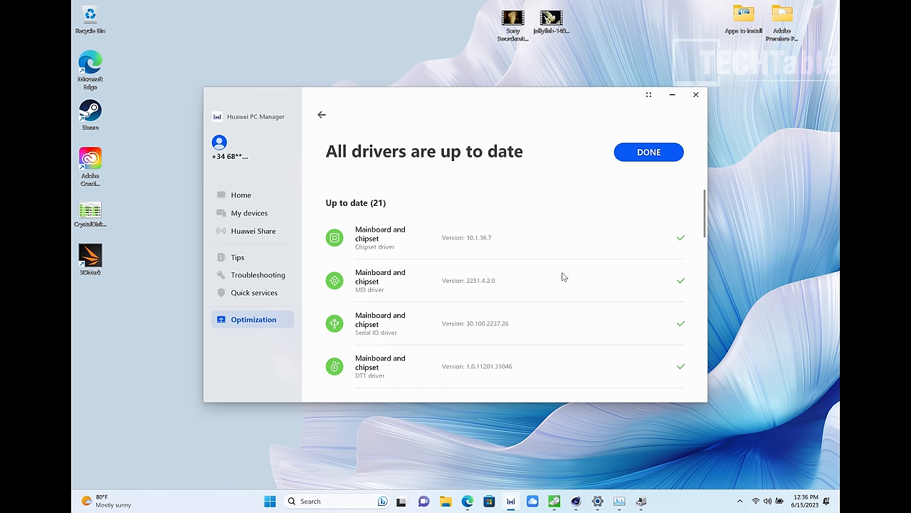
pyautogui.moveTo(249, 214)
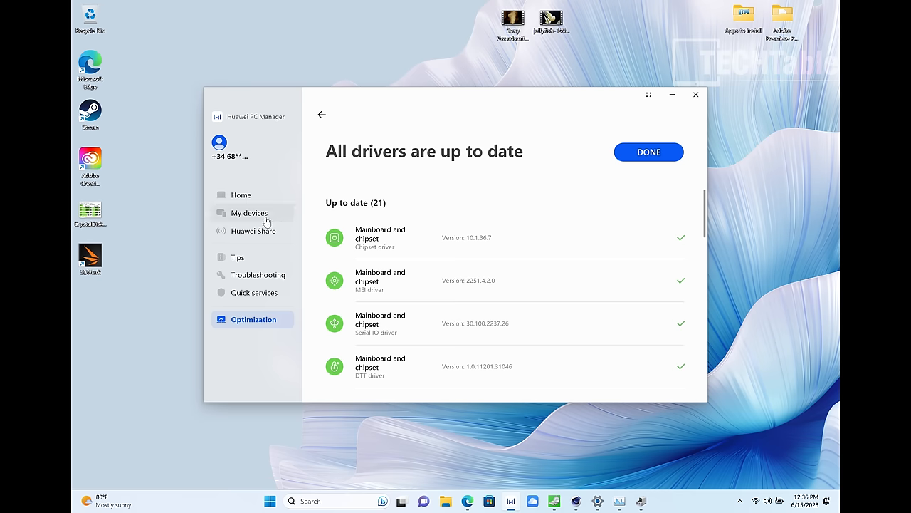
# View the My devices page with no devices connected, then close PC Manager
pyautogui.click(249, 212)
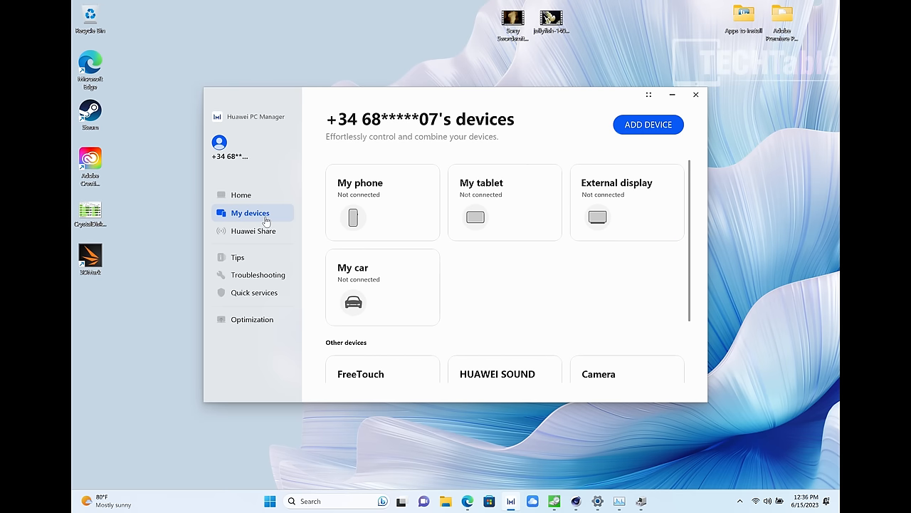
pyautogui.moveTo(265, 238)
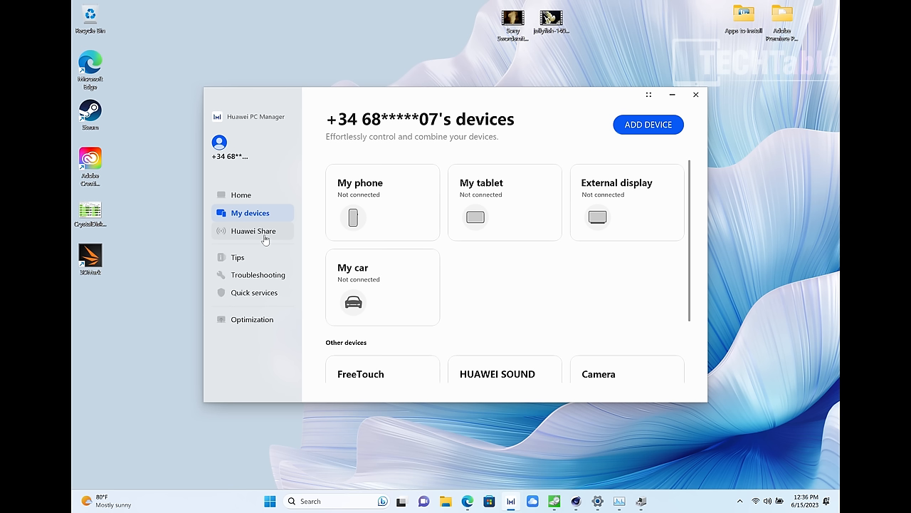
pyautogui.moveTo(276, 146)
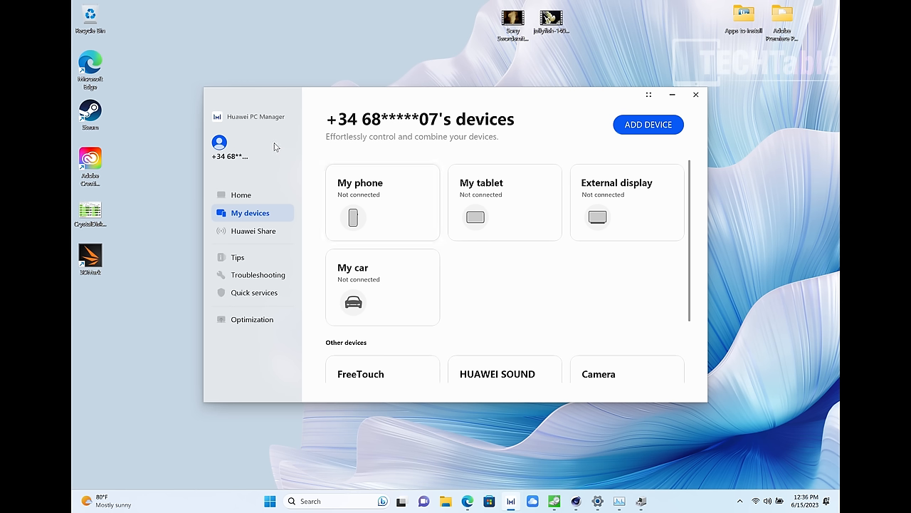
pyautogui.moveTo(308, 167)
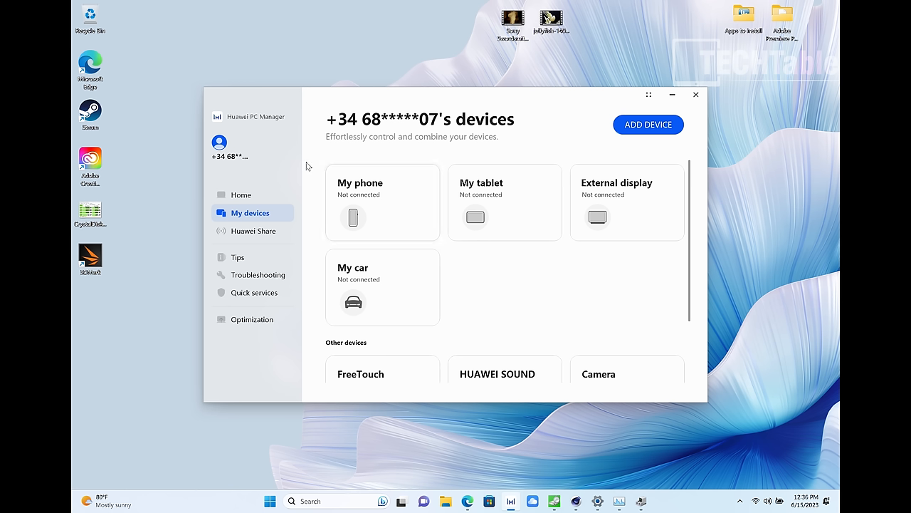
pyautogui.click(695, 93)
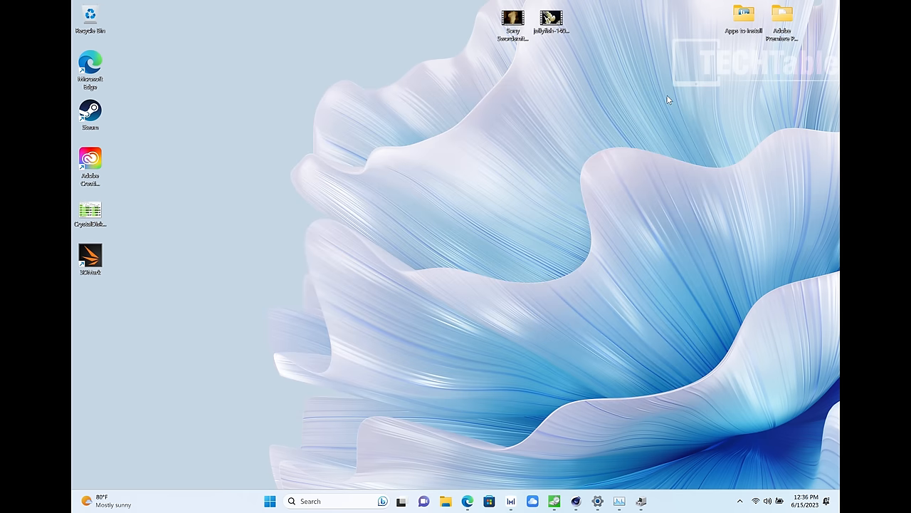
pyautogui.moveTo(483, 319)
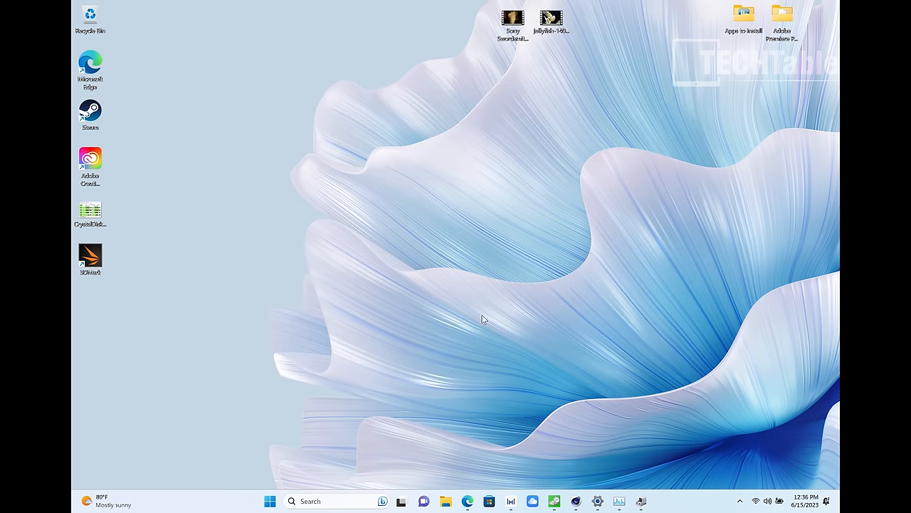
# Show the About page full screen with the Core i7-1360P and 16.0 GB RAM, then switch to the browser
pyautogui.click(598, 502)
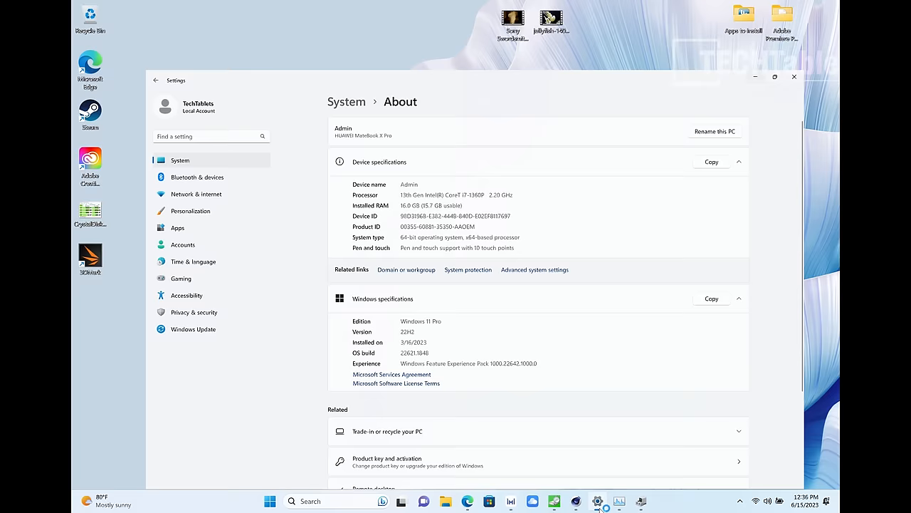
pyautogui.click(774, 77)
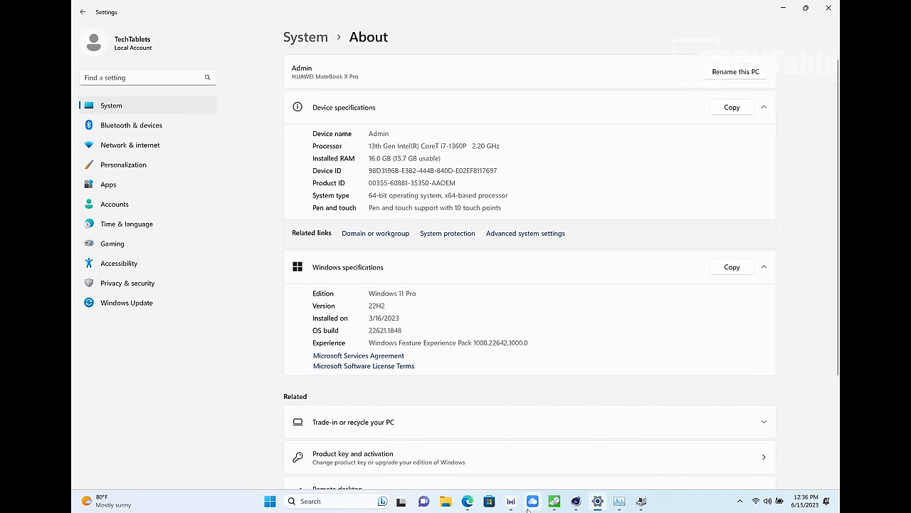
pyautogui.click(467, 501)
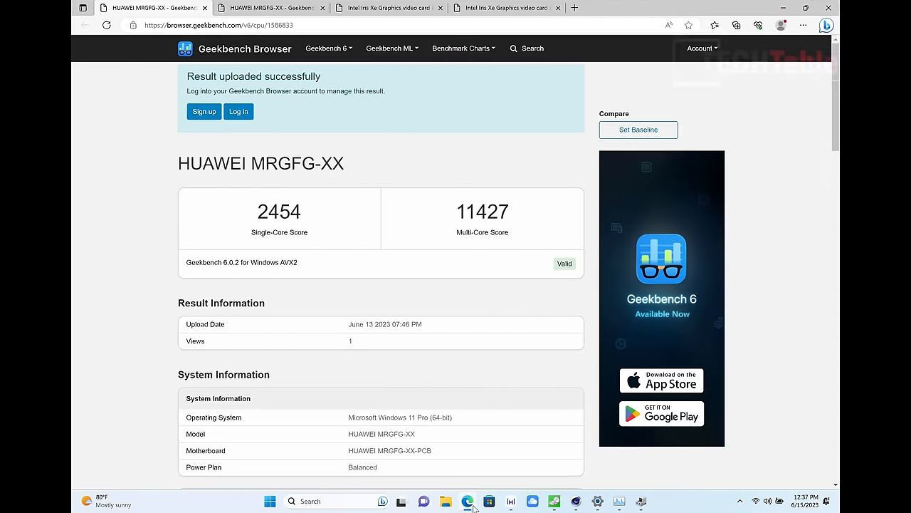
pyautogui.moveTo(559, 419)
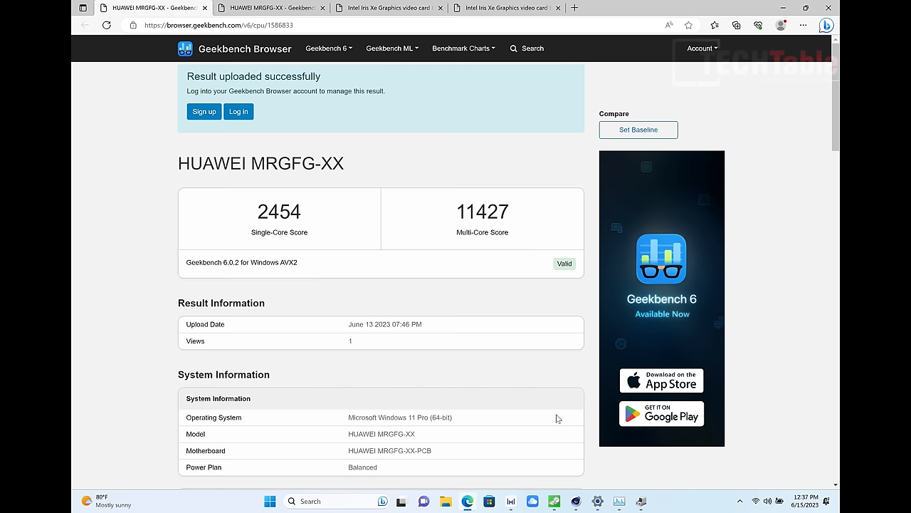
pyautogui.moveTo(501, 219)
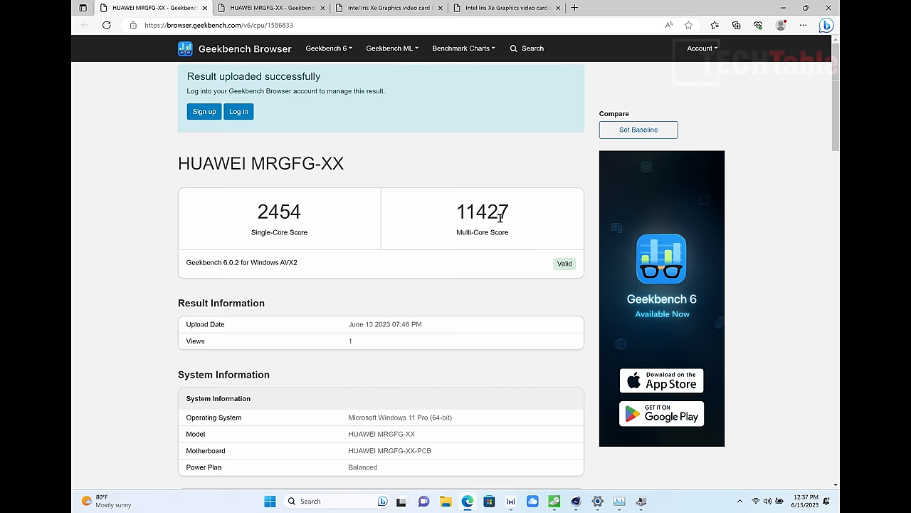
pyautogui.moveTo(506, 226)
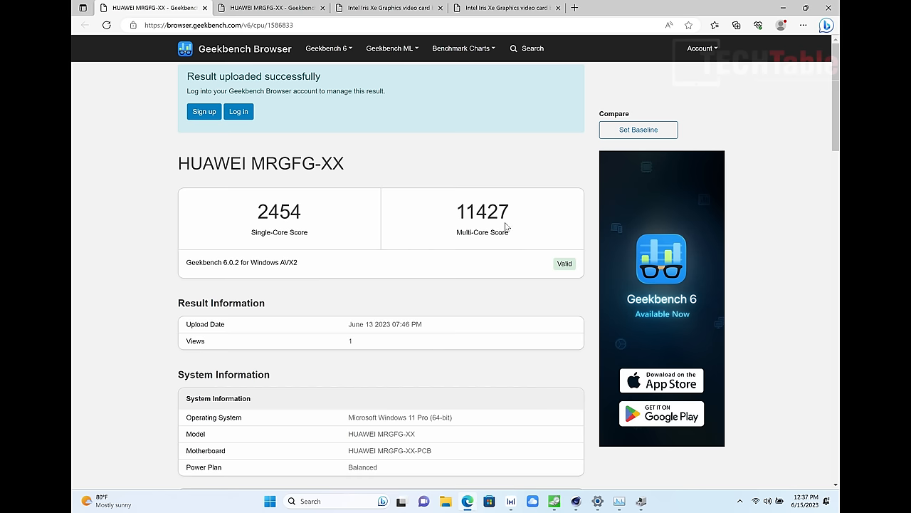
# Switch to the Geekbench 6 result for the HUAWEI MRGFG-XX (2454 single, 11427 multi)
pyautogui.click(271, 9)
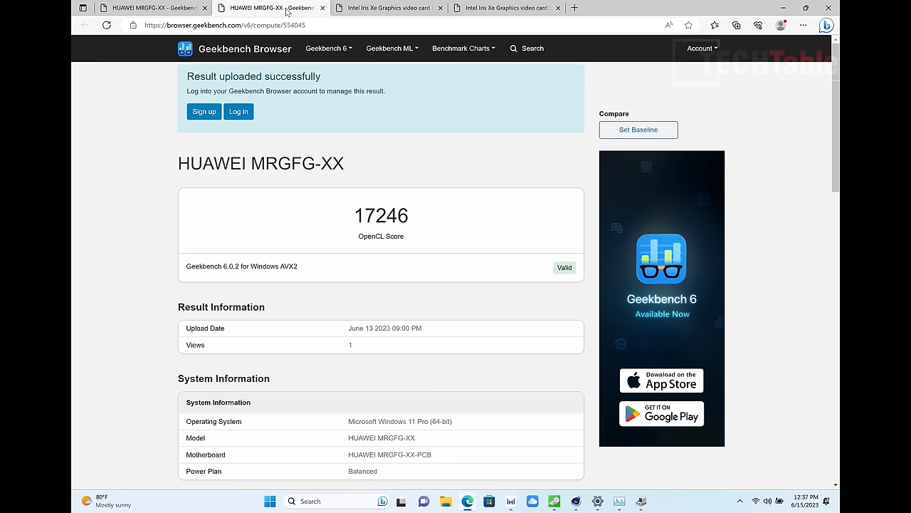
pyautogui.moveTo(430, 213)
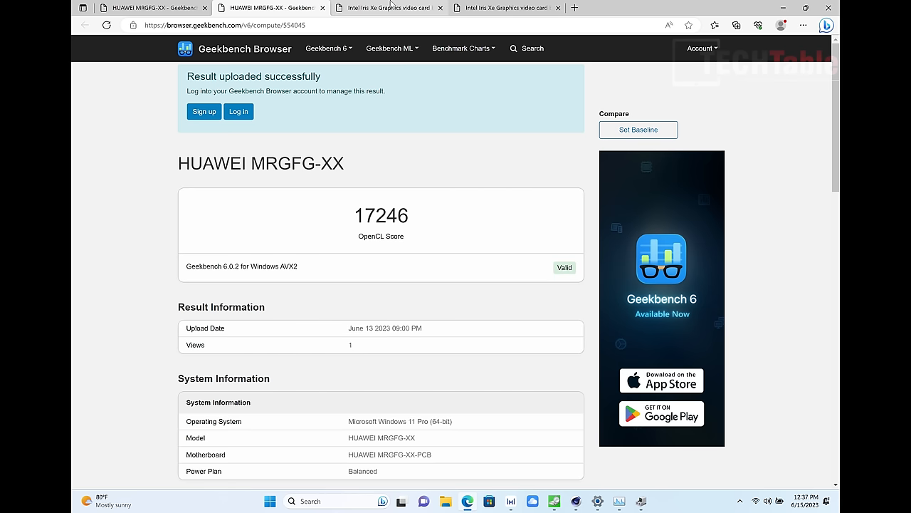
pyautogui.moveTo(388, 8)
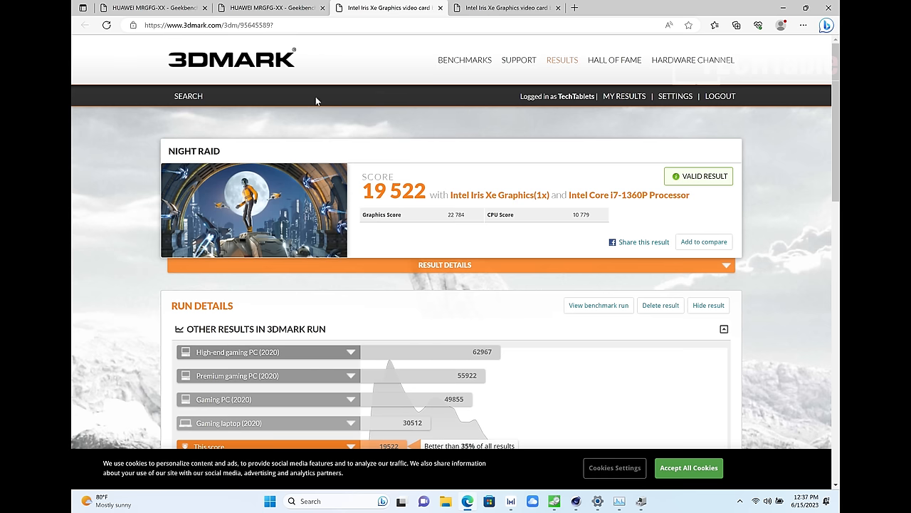
pyautogui.moveTo(436, 299)
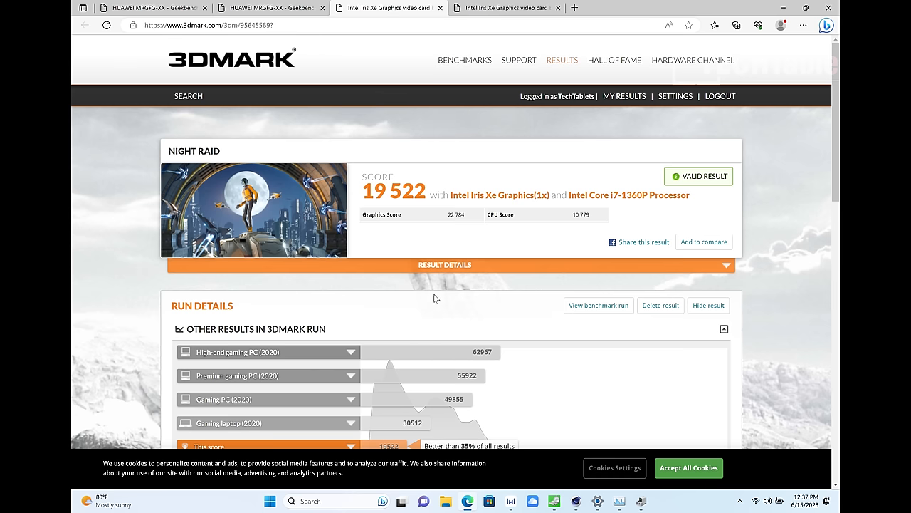
pyautogui.moveTo(501, 240)
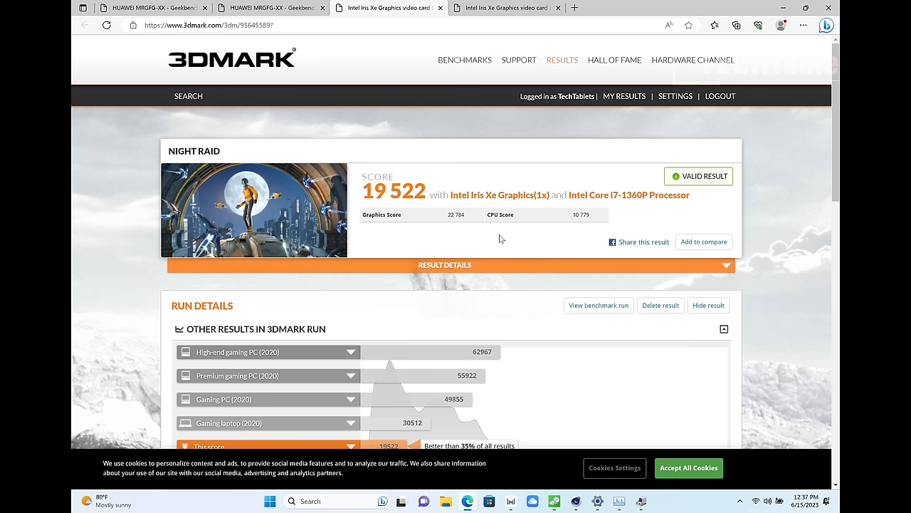
pyautogui.moveTo(490, 231)
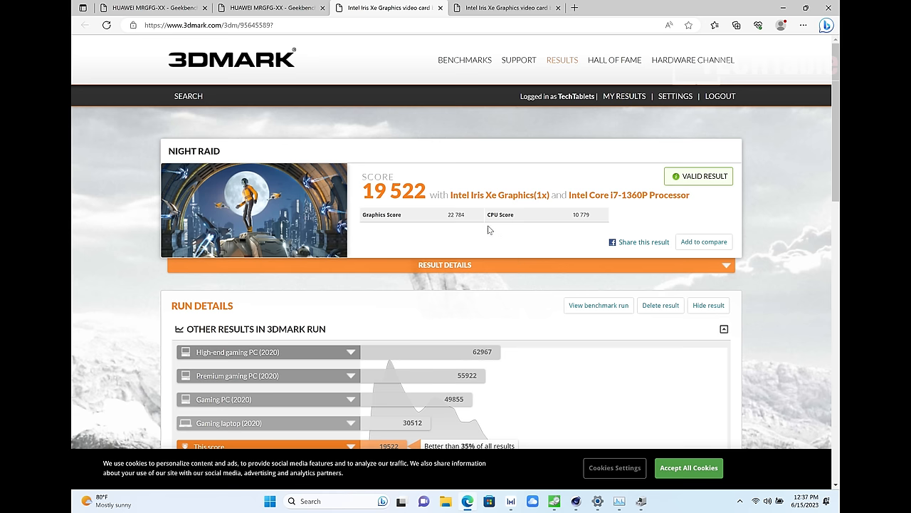
pyautogui.moveTo(407, 251)
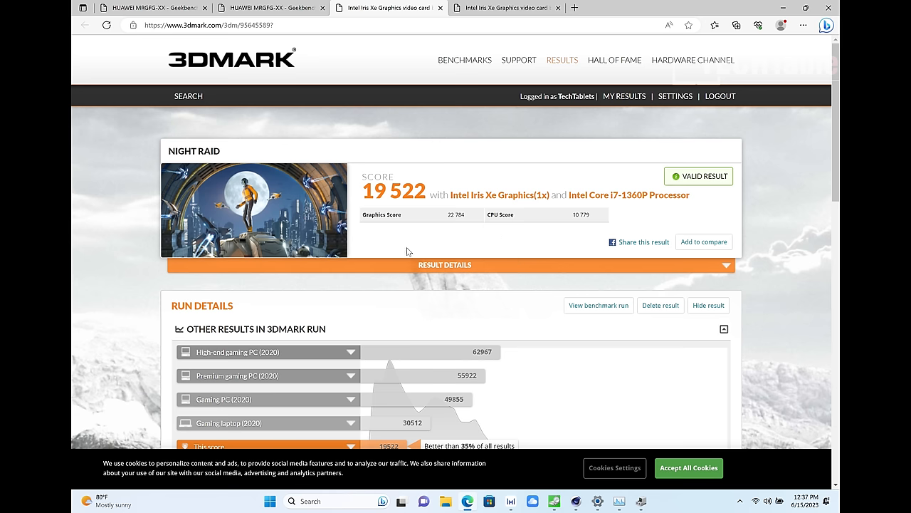
# Switch from the Night Raid result to the 3DMark Time Spy score of 2 015
pyautogui.click(505, 8)
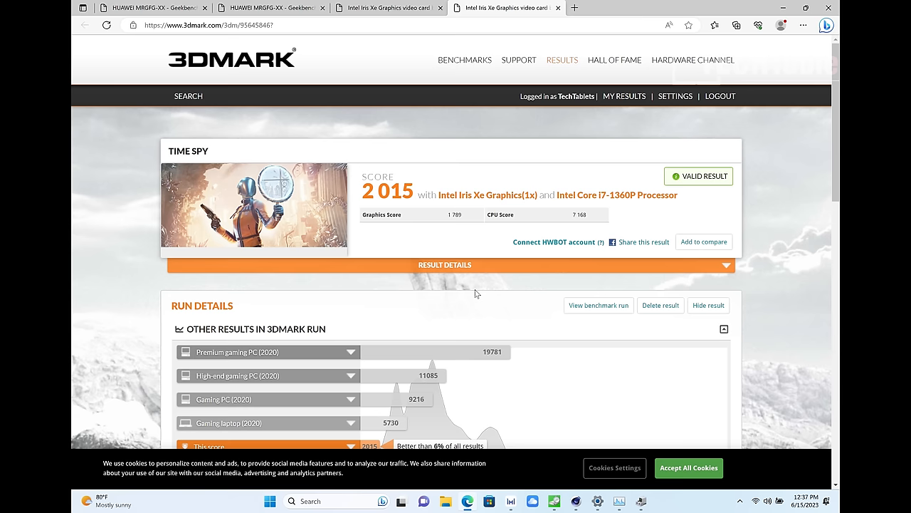
pyautogui.moveTo(786, 20)
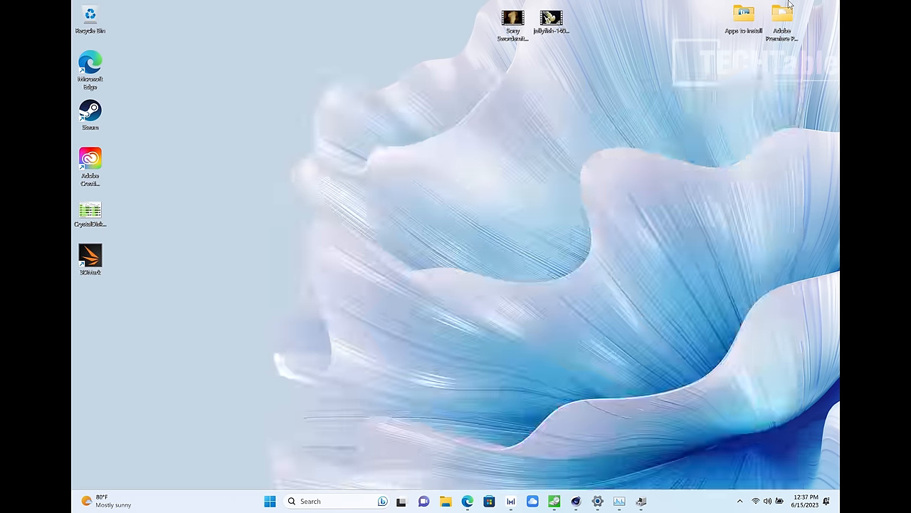
pyautogui.moveTo(652, 318)
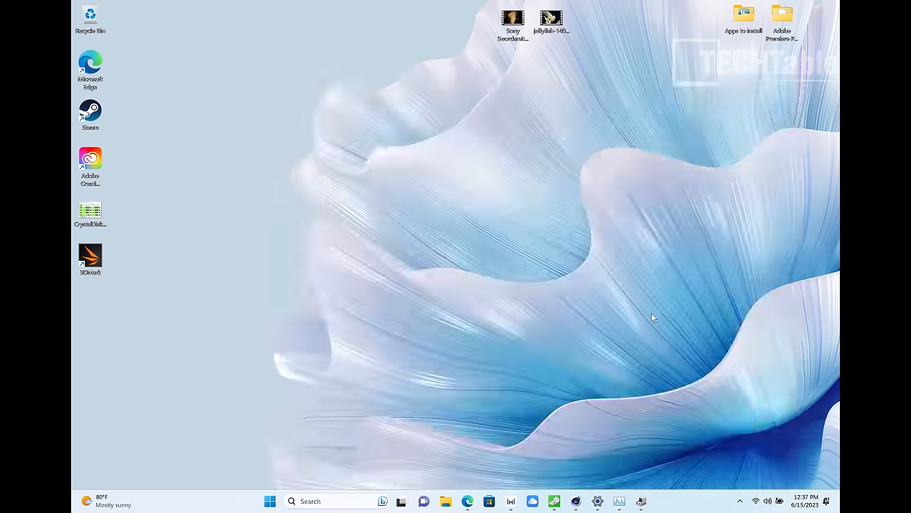
pyautogui.moveTo(602, 447)
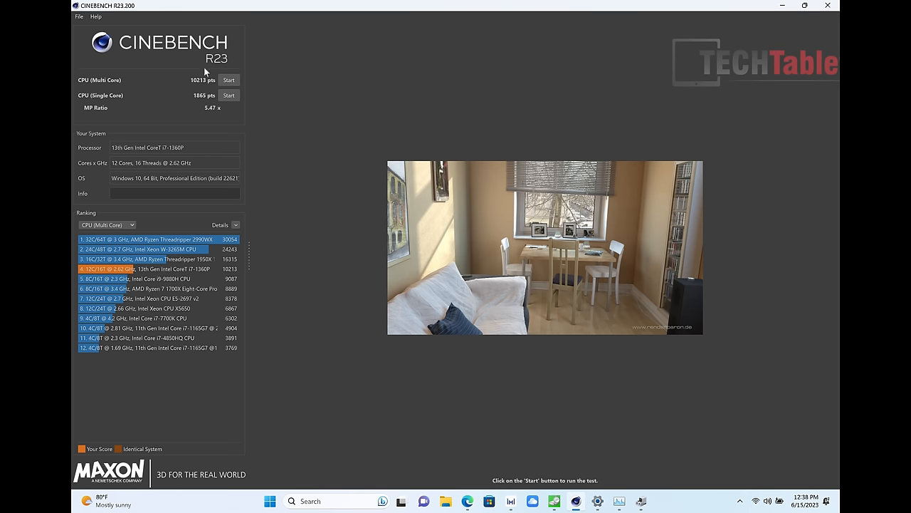
pyautogui.moveTo(145, 78)
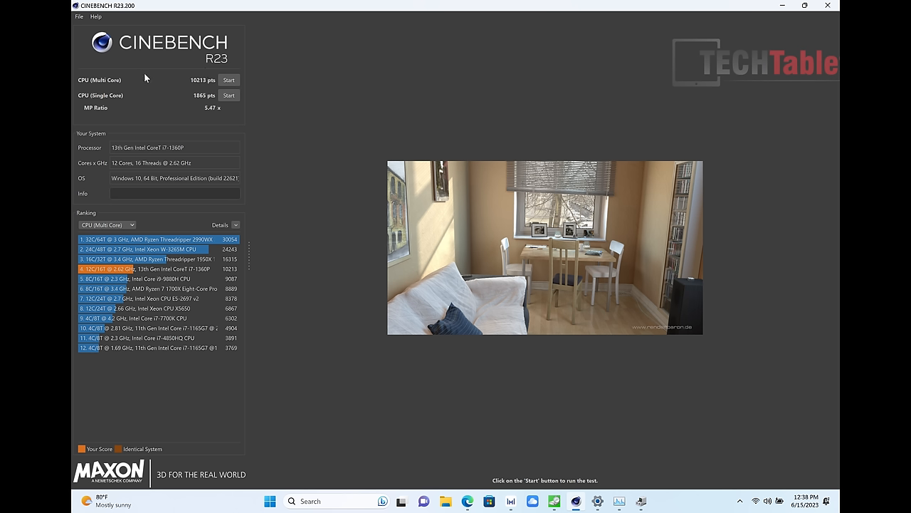
pyautogui.moveTo(192, 88)
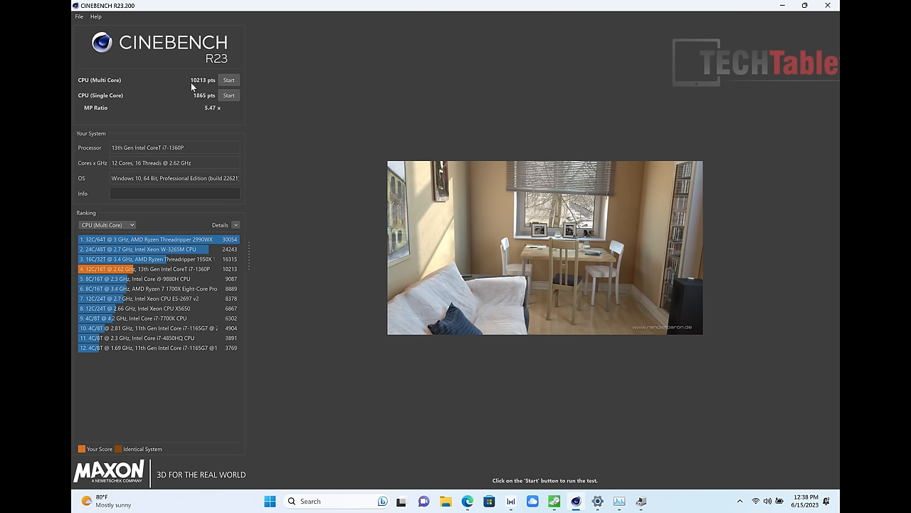
pyautogui.moveTo(191, 84)
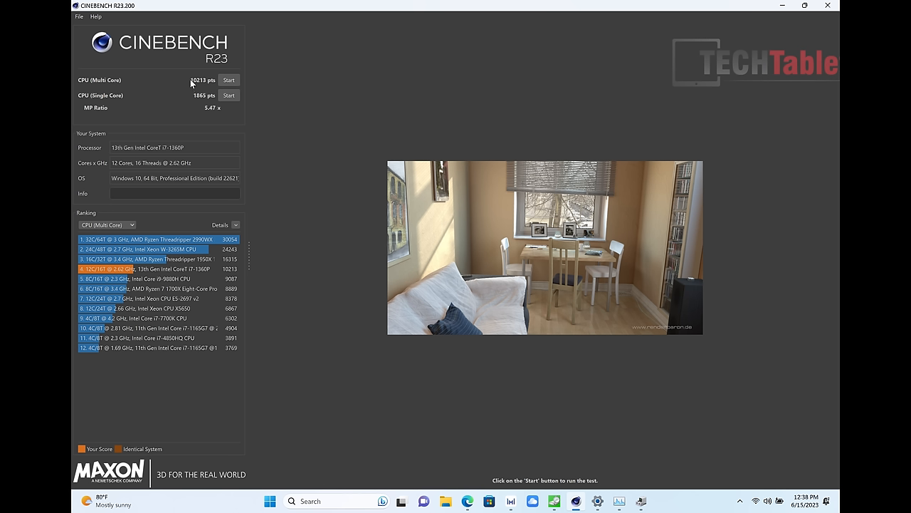
pyautogui.moveTo(126, 101)
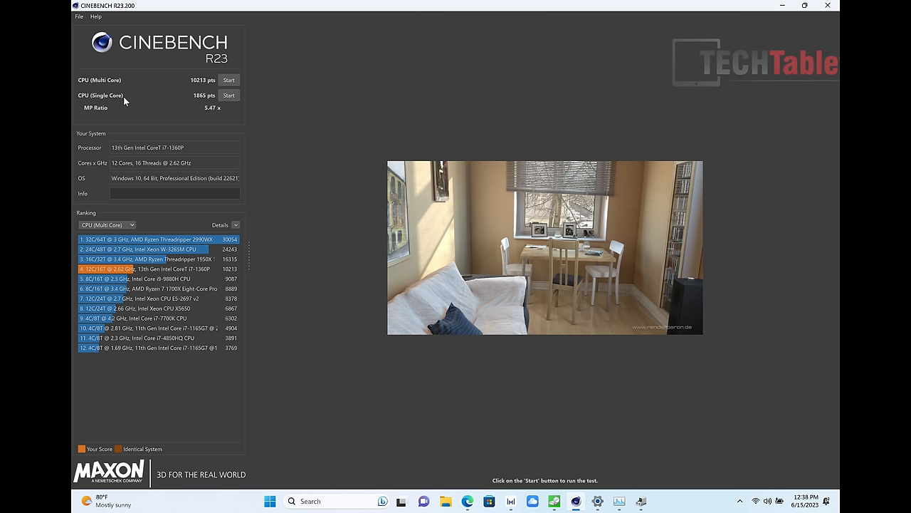
pyautogui.moveTo(206, 103)
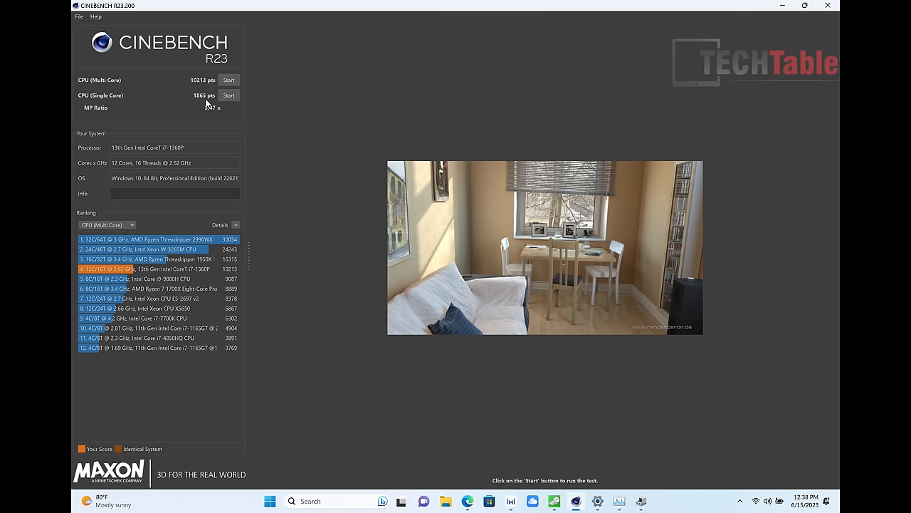
pyautogui.moveTo(492, 6)
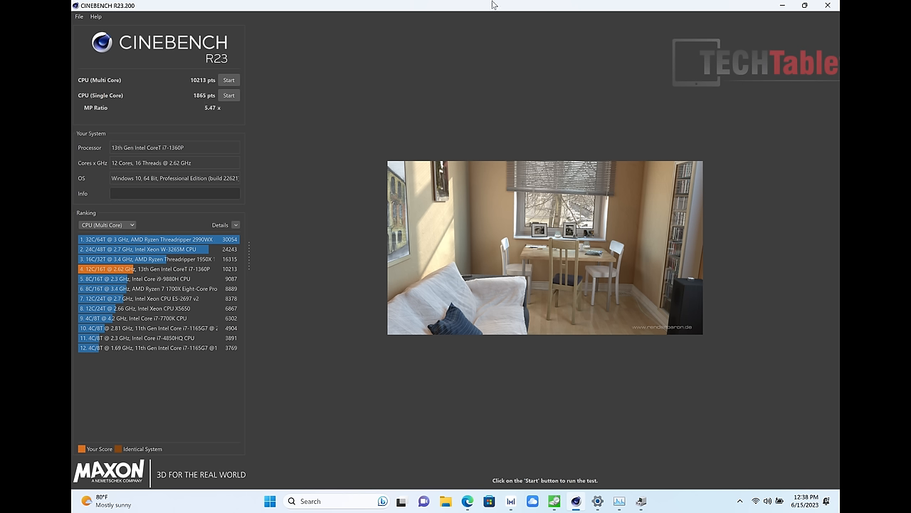
pyautogui.moveTo(781, 6)
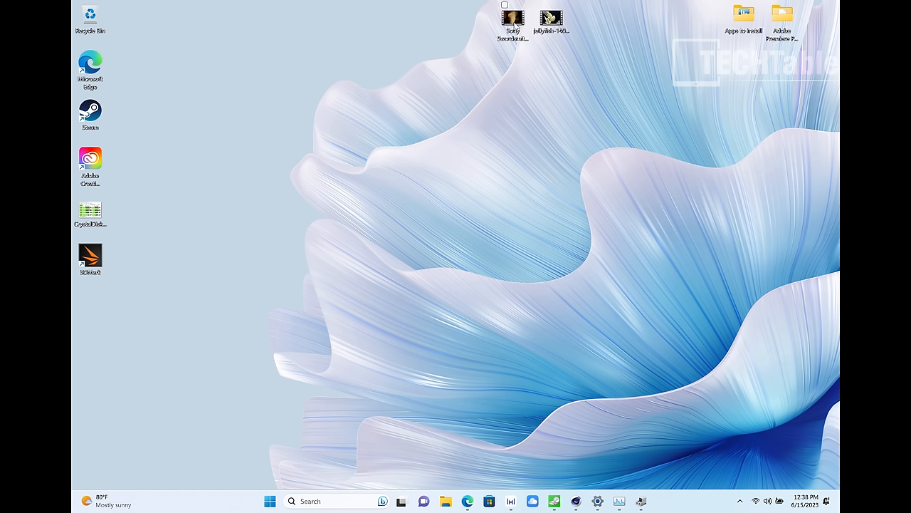
# Arrange the Sony and jellyfish 4K videos on the desktop and play each in Media Player
pyautogui.moveTo(512, 20); pyautogui.dragTo(282, 114)
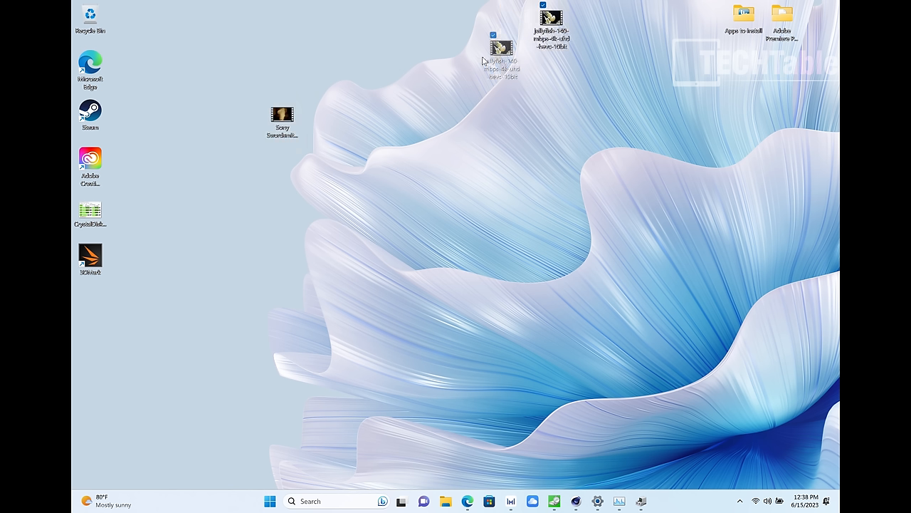
pyautogui.moveTo(501, 55); pyautogui.dragTo(397, 117)
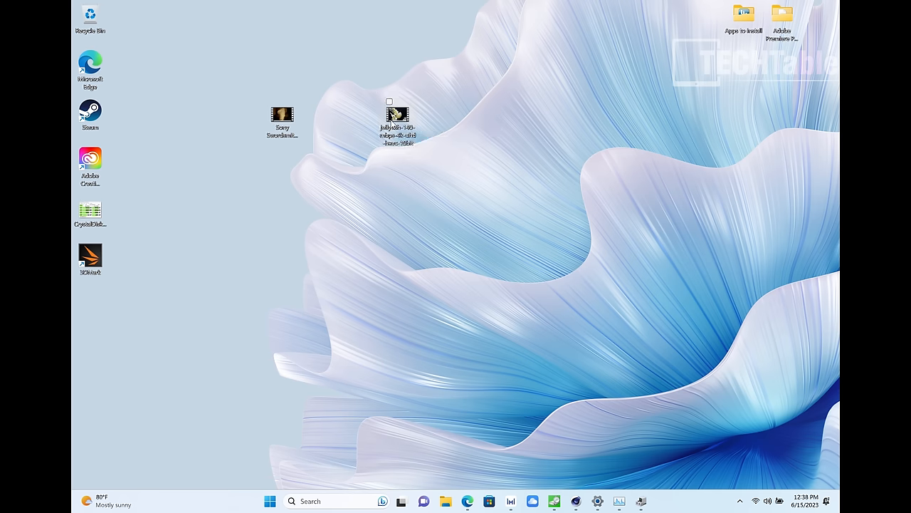
pyautogui.doubleClick(398, 117)
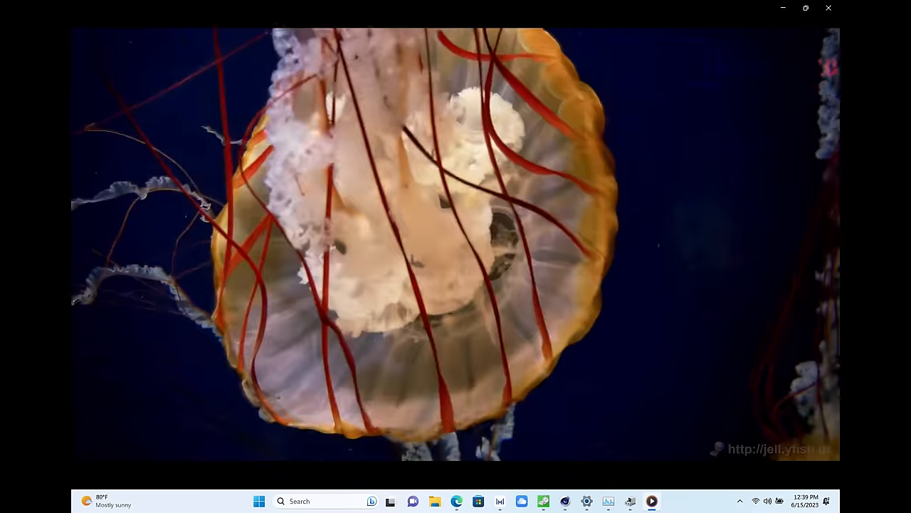
pyautogui.click(829, 8)
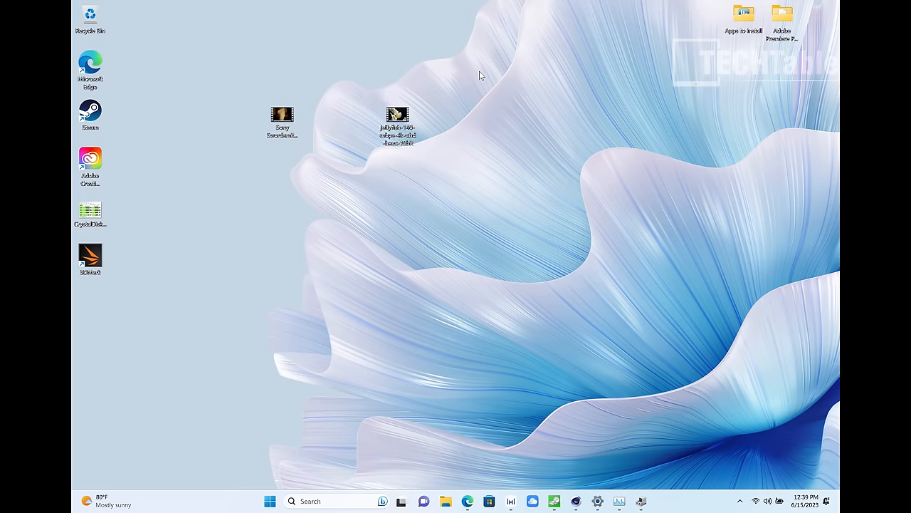
pyautogui.doubleClick(282, 114)
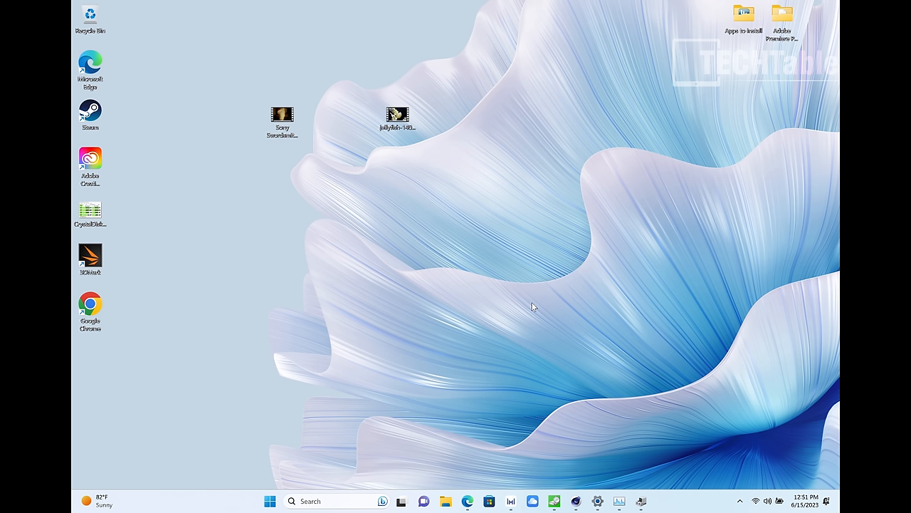
pyautogui.moveTo(103, 322)
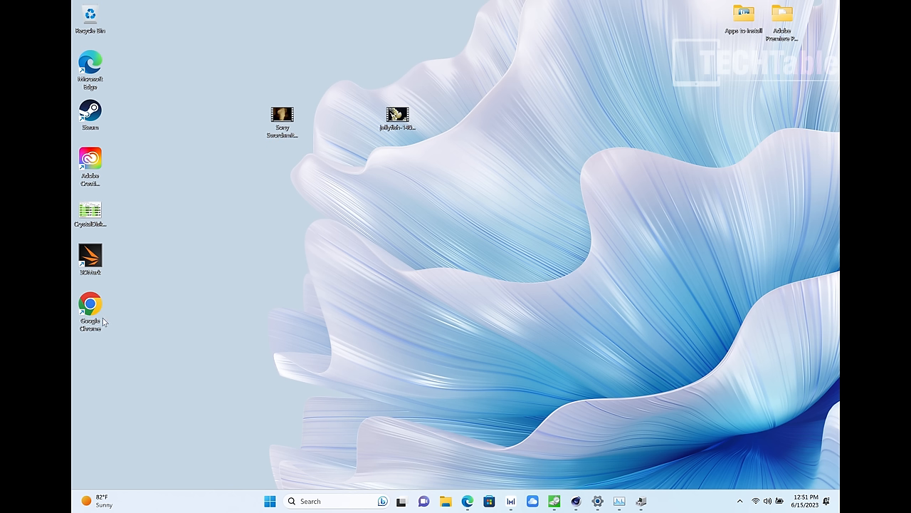
# Launch Chrome, search '4k60 demo' and open the COSTA RICA IN 4K 60fps HDR video
pyautogui.doubleClick(92, 304)
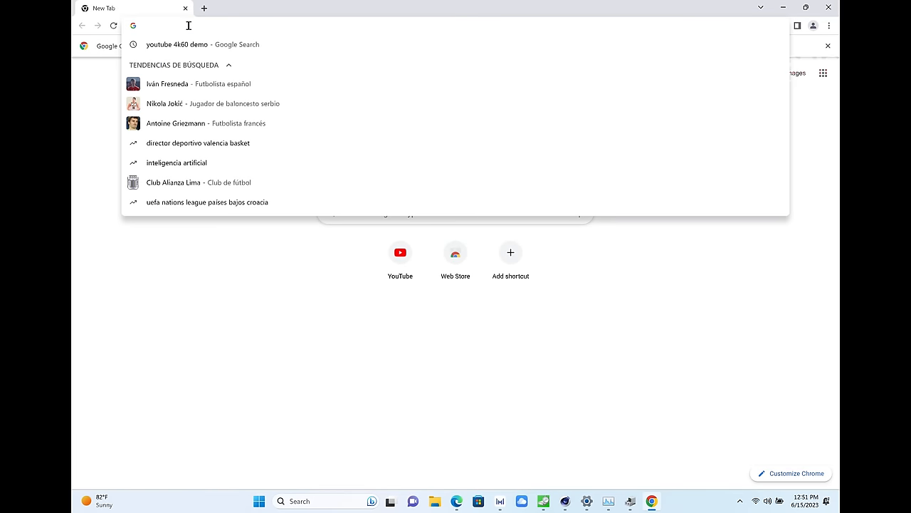
pyautogui.write('4k')
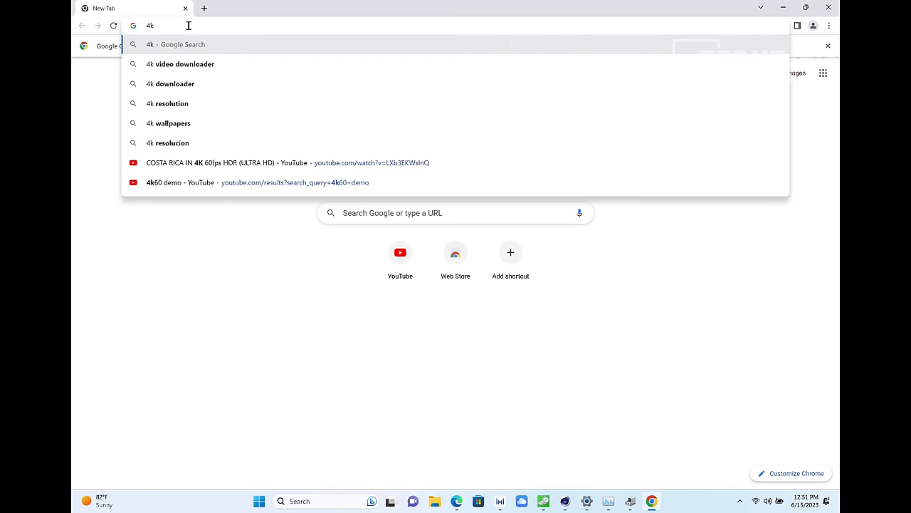
pyautogui.write('60')
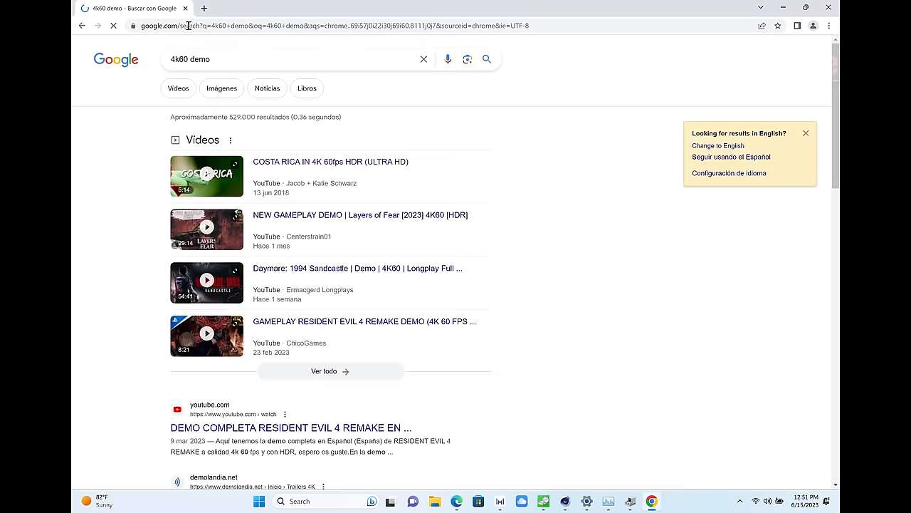
pyautogui.click(746, 25)
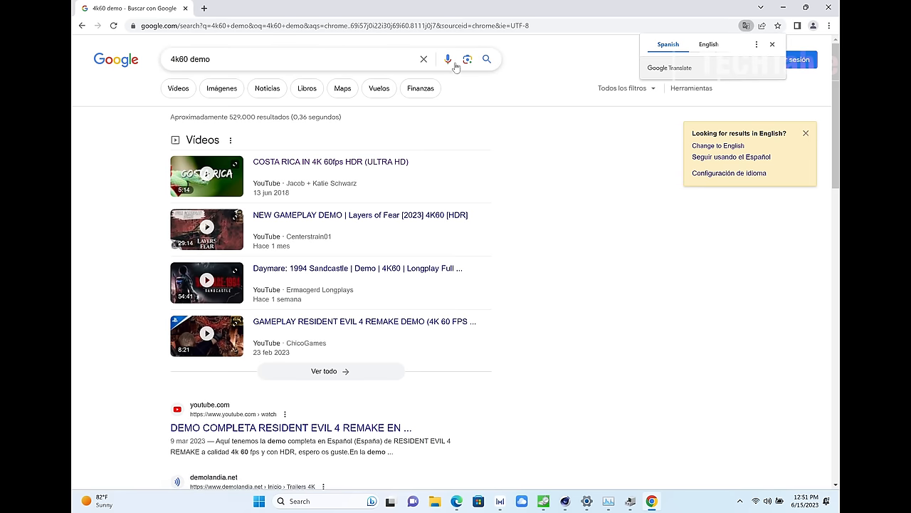
pyautogui.moveTo(296, 165)
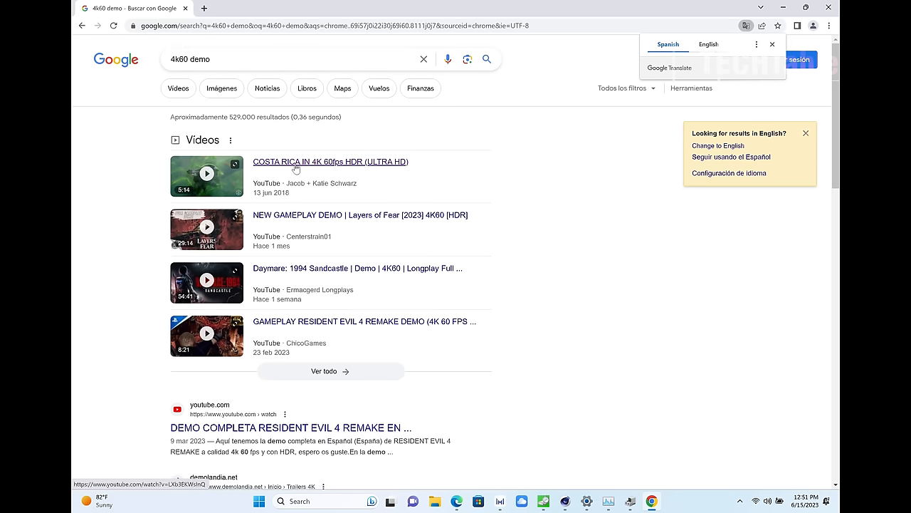
pyautogui.click(330, 162)
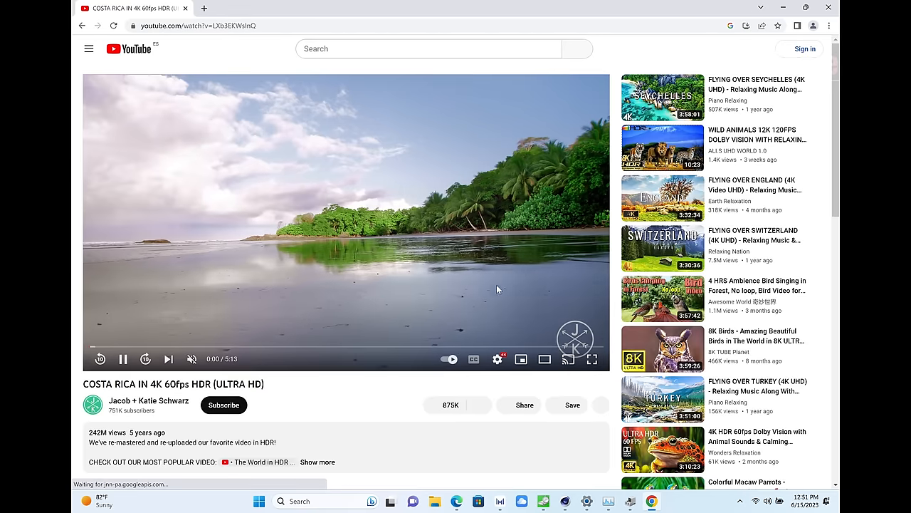
# Play the Costa Rica video full screen with Stats for nerds overlaid
pyautogui.click(592, 359)
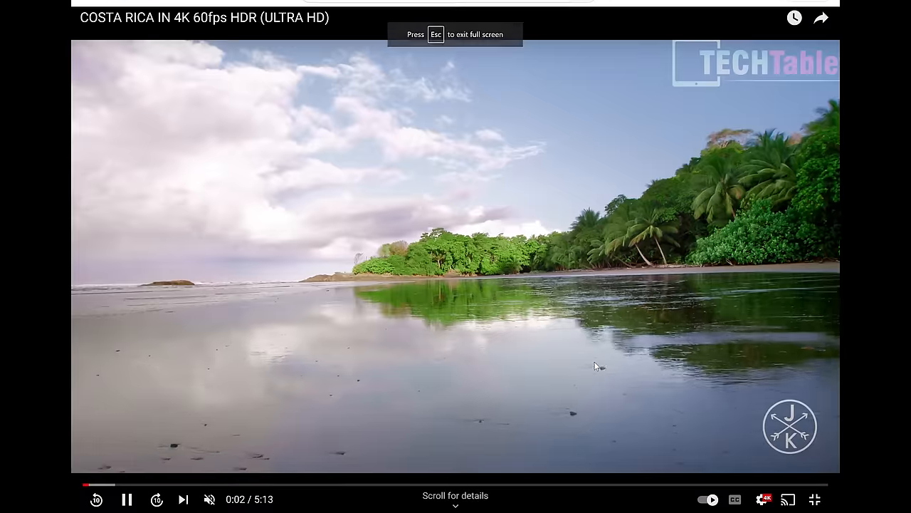
pyautogui.rightClick(598, 365)
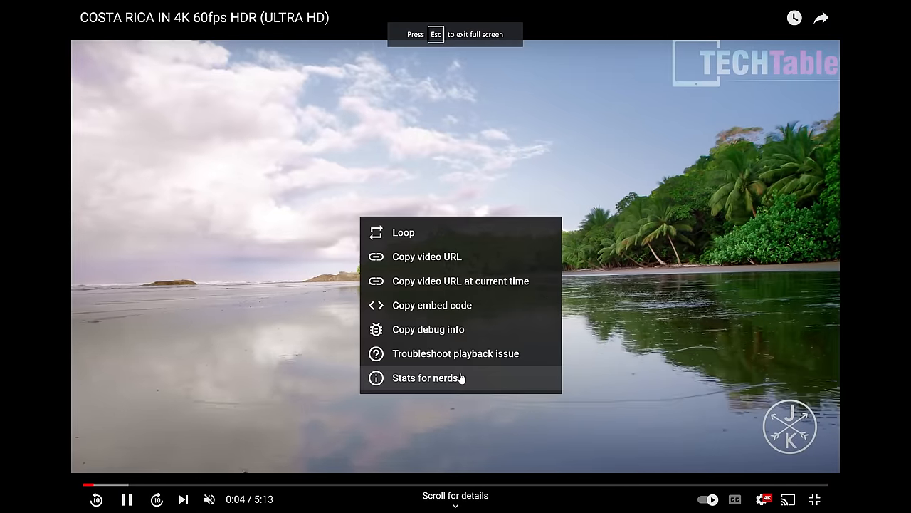
pyautogui.click(417, 377)
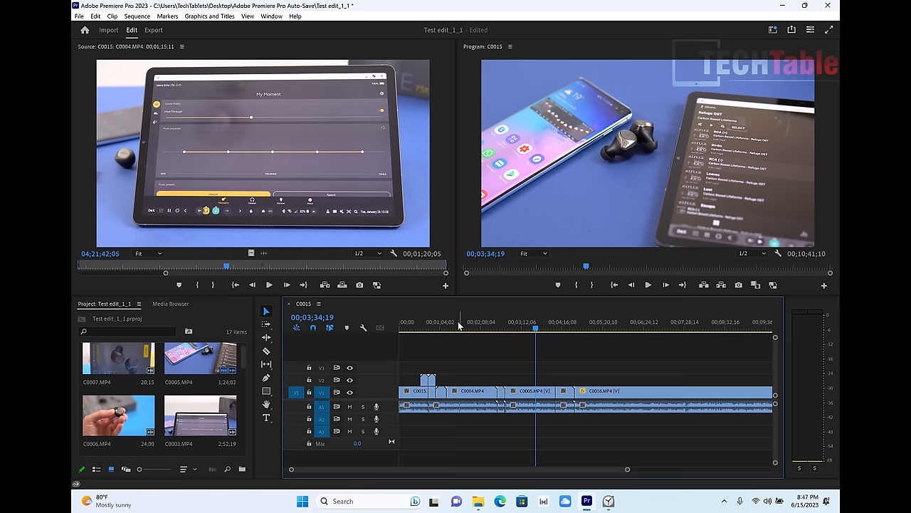
# Reposition the playhead in the Test edit sequence, play it back and stop again
pyautogui.click(456, 322)
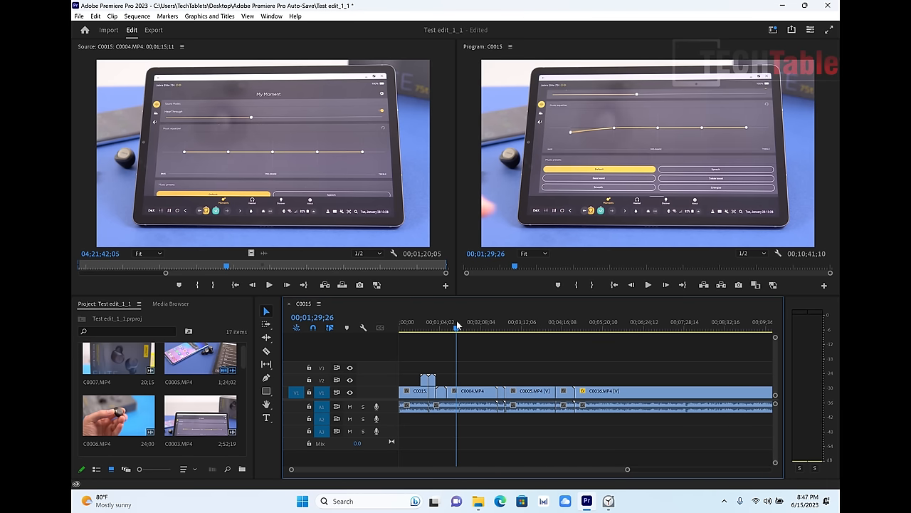
pyautogui.click(667, 322)
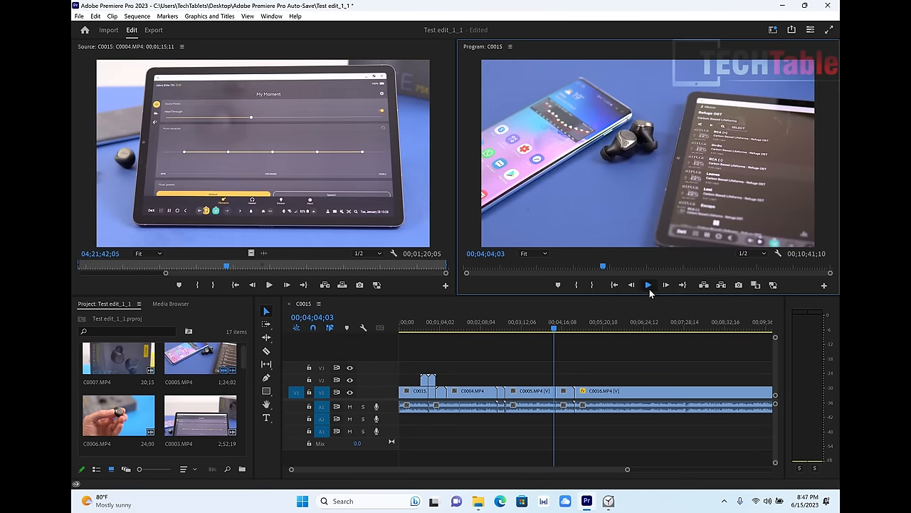
pyautogui.click(648, 285)
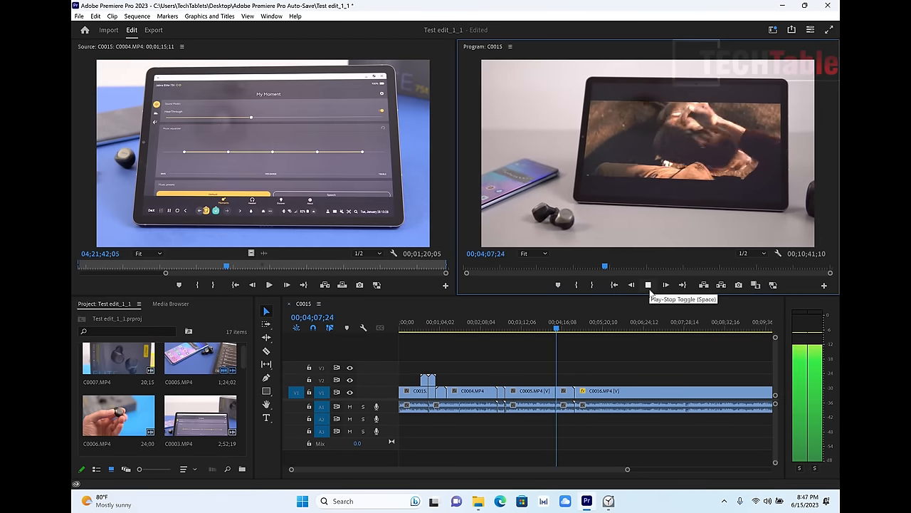
pyautogui.click(648, 285)
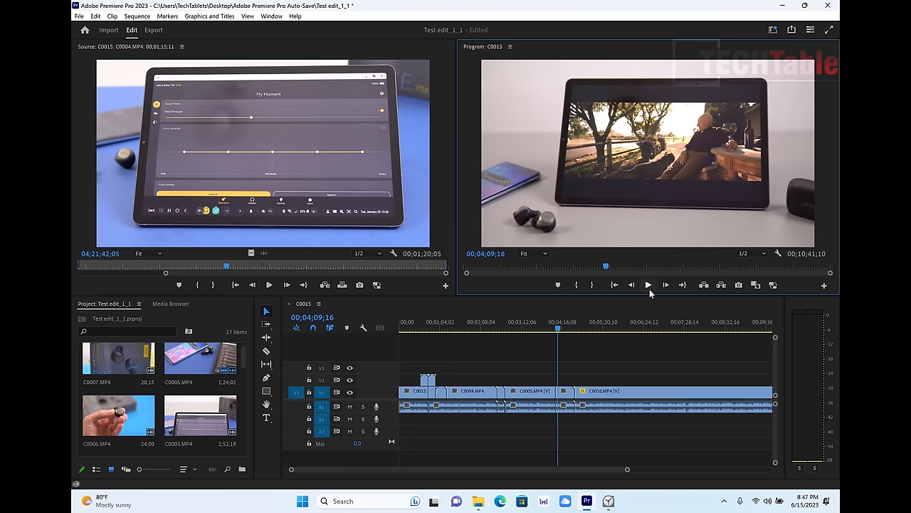
pyautogui.moveTo(427, 100)
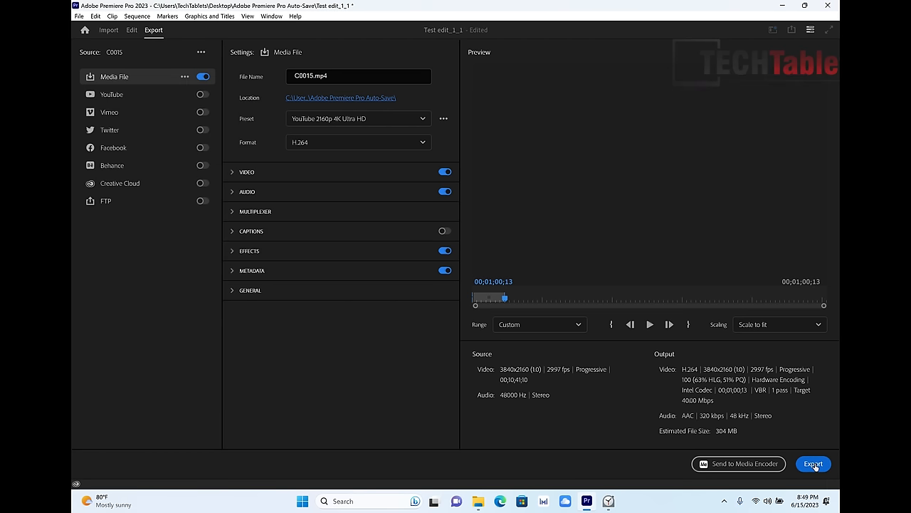
# Export the sequence as C0015.mp4 with the YouTube 2160p 4K preset, timing encoding at about 31 seconds
pyautogui.click(813, 464)
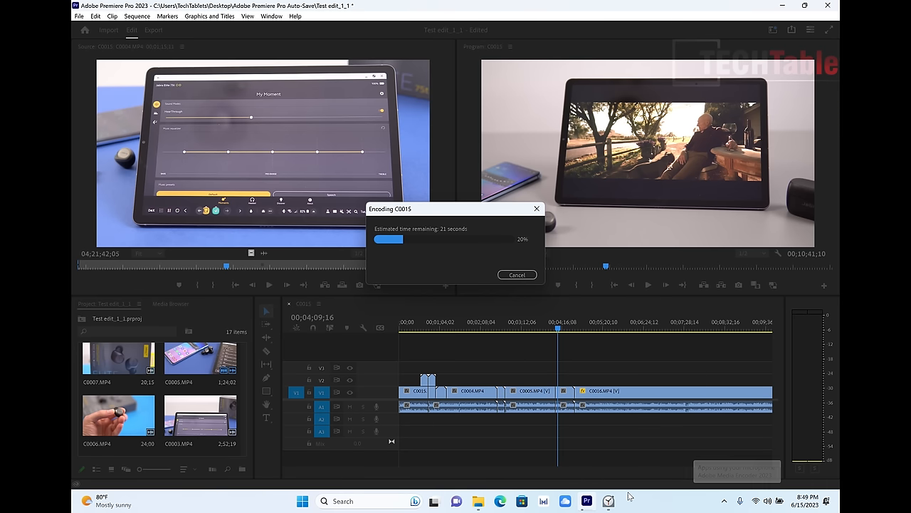
pyautogui.click(608, 502)
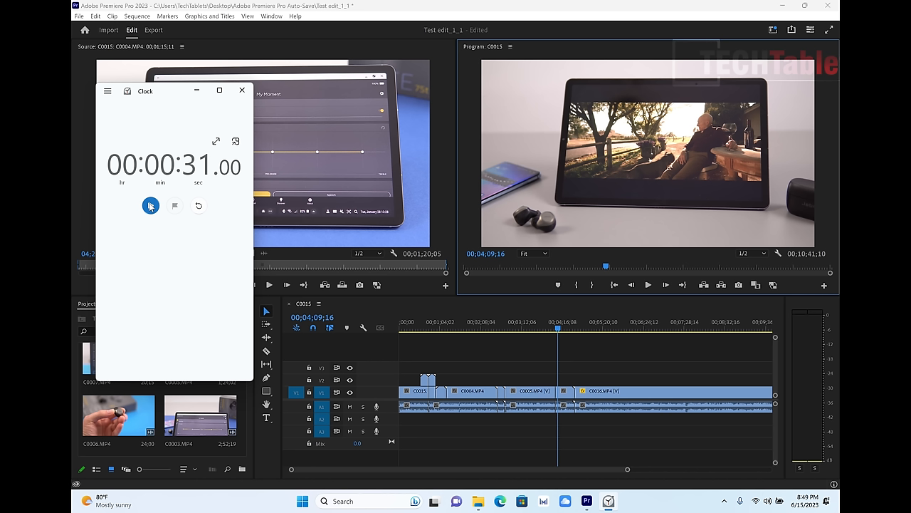
pyautogui.click(151, 206)
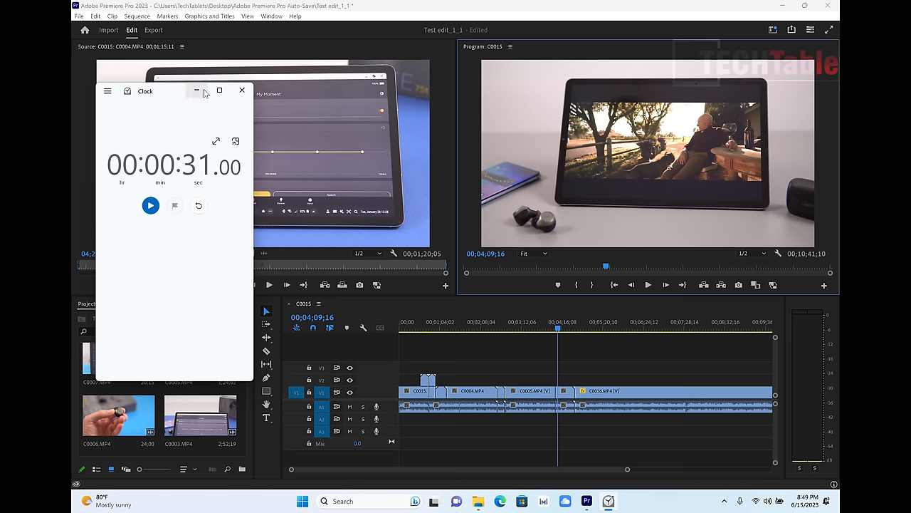
pyautogui.click(242, 91)
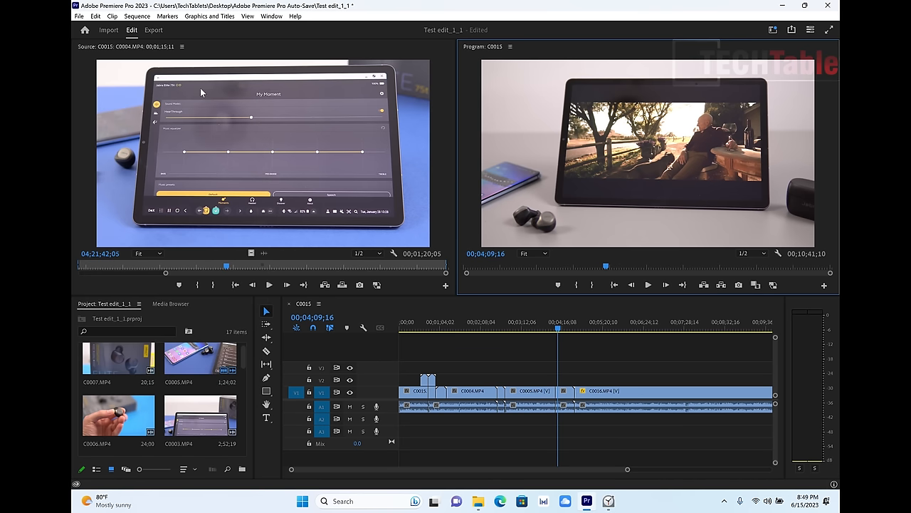